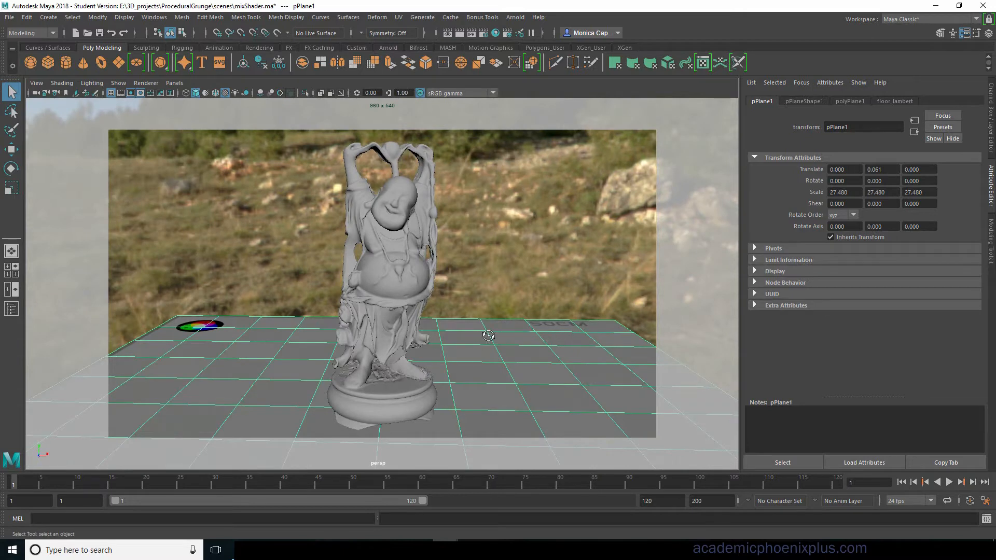
# - Orbit the statue, switch to the Texturing workspace, and select the Buddha mesh
pyautogui.moveTo(489, 335); pyautogui.dragTo(529, 337)
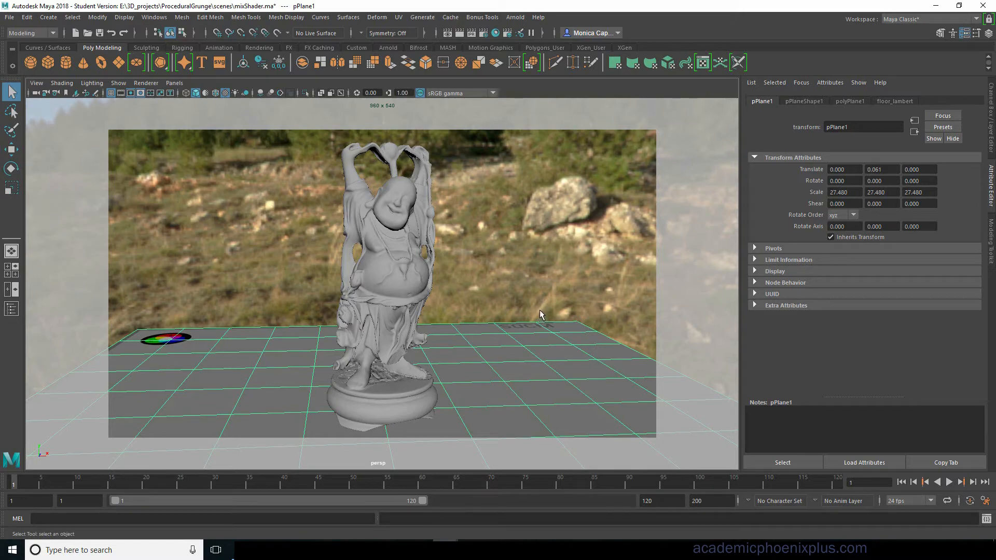
pyautogui.moveTo(548, 317)
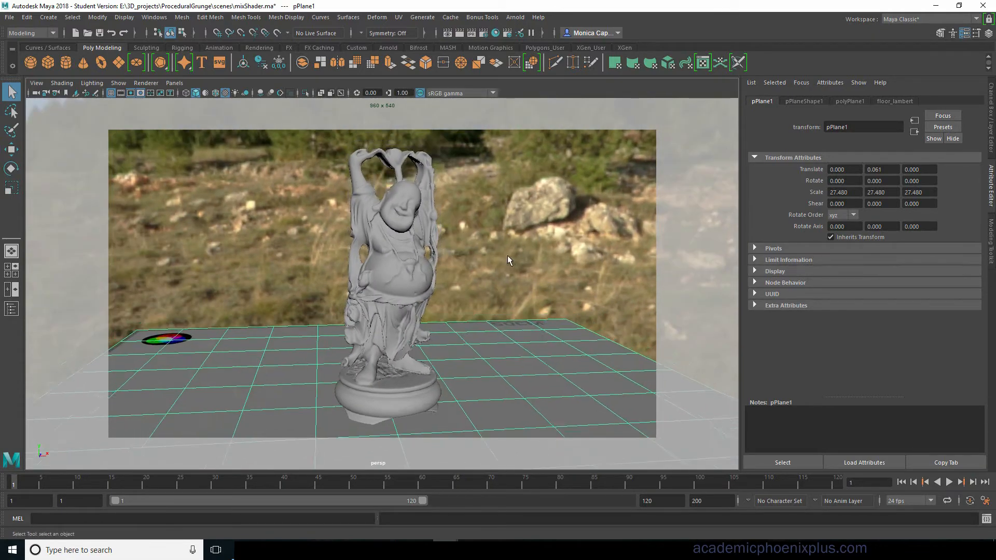
pyautogui.moveTo(508, 260); pyautogui.dragTo(521, 305)
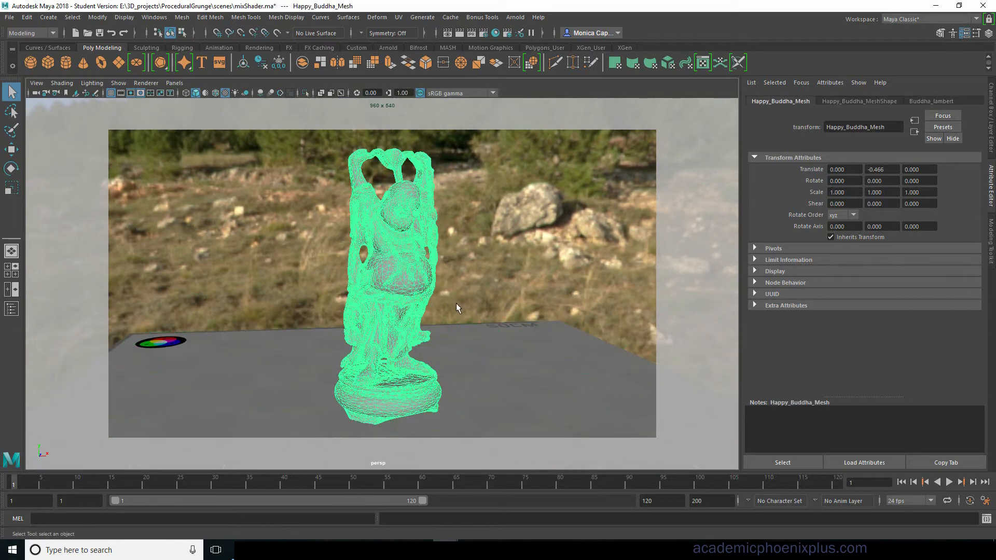
pyautogui.moveTo(576, 294)
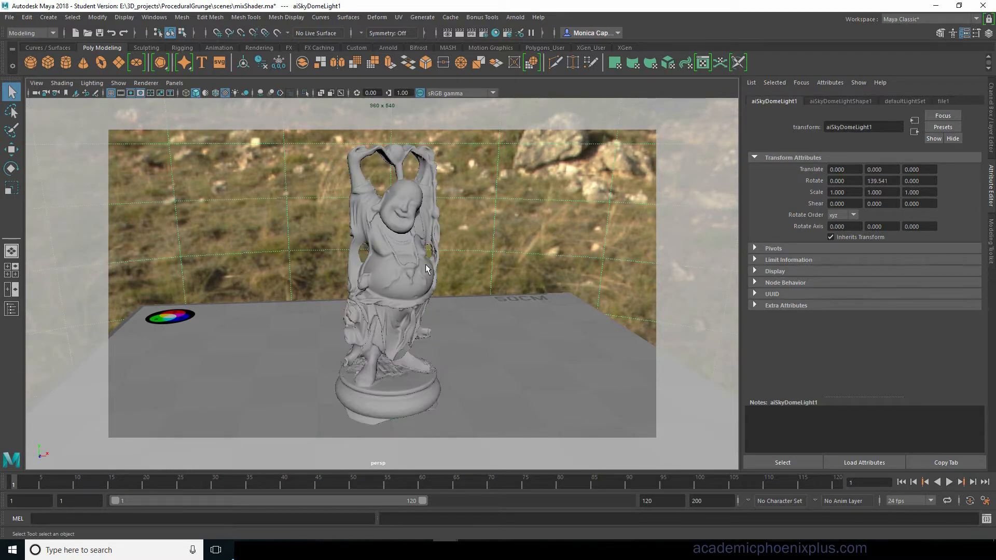
pyautogui.moveTo(422, 285)
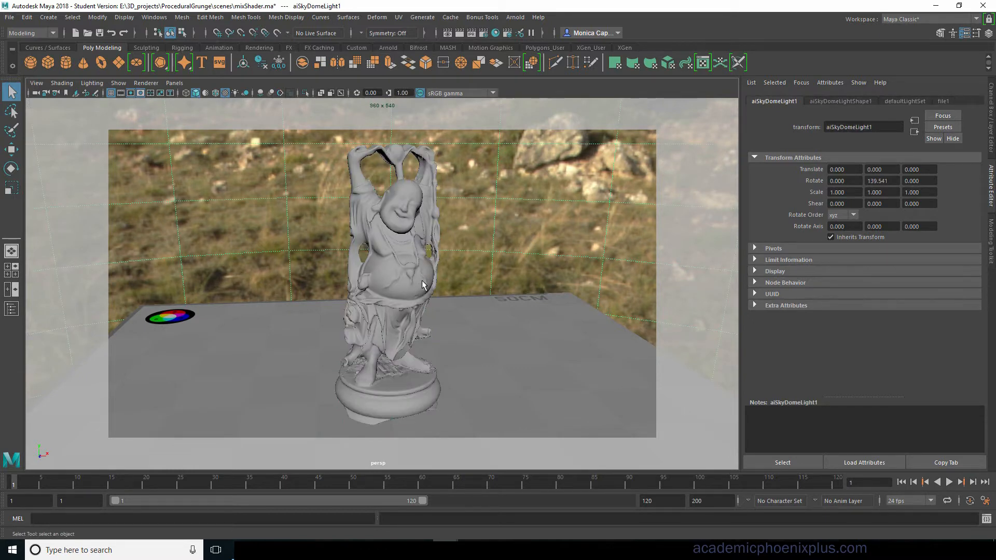
pyautogui.click(927, 19)
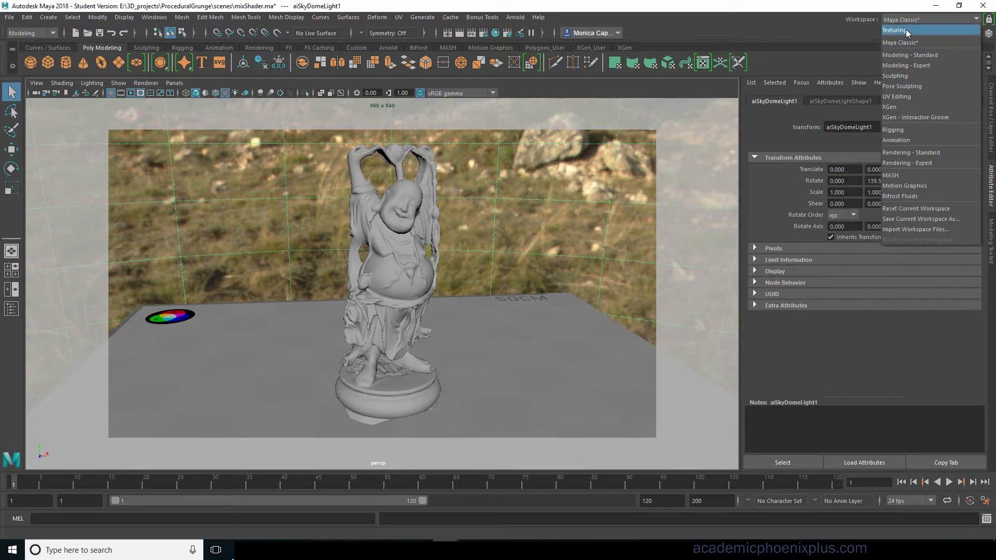
pyautogui.click(894, 31)
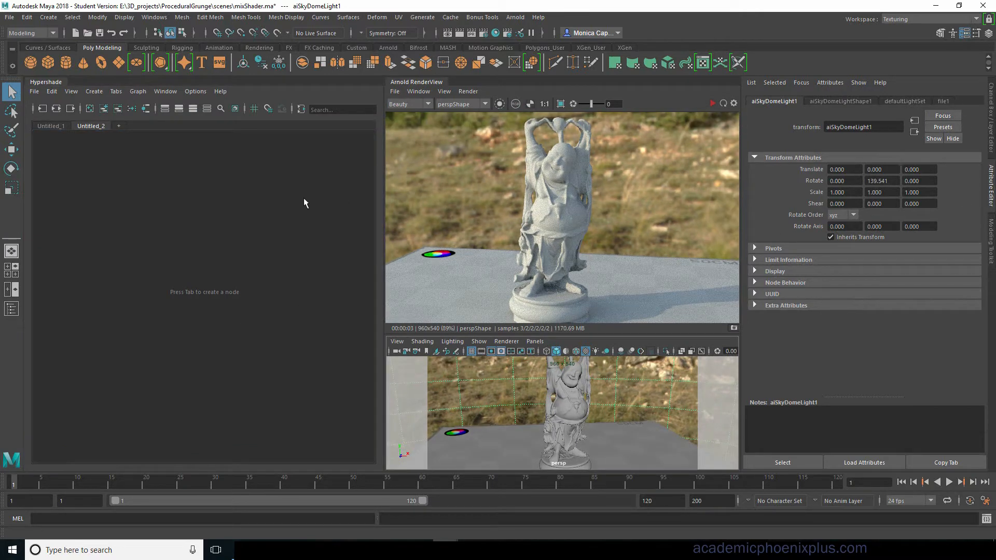
pyautogui.moveTo(257, 201)
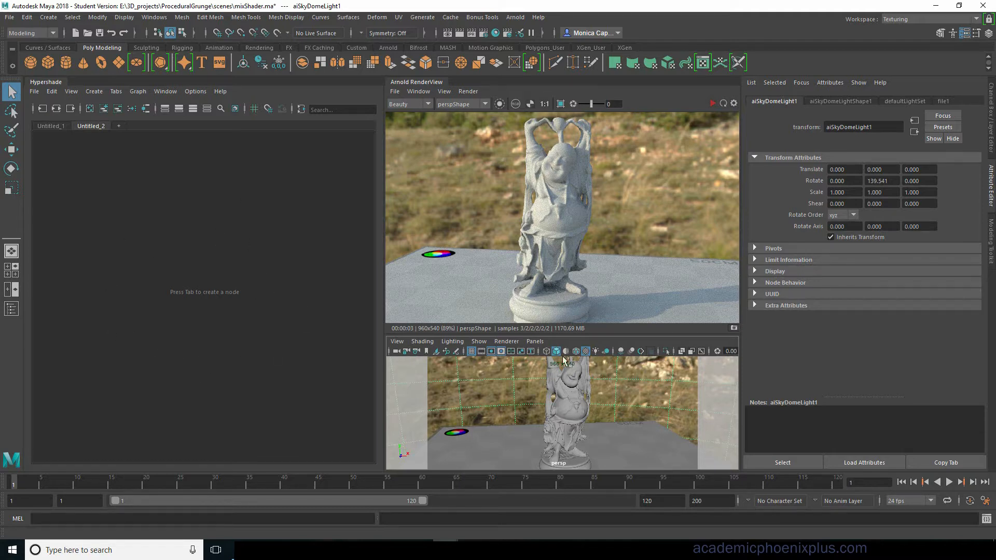
pyautogui.click(563, 410)
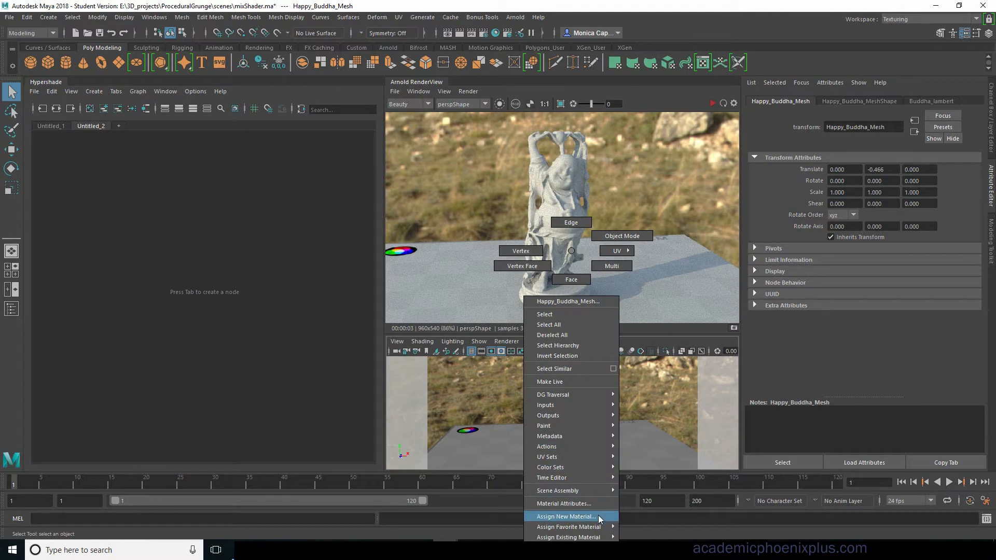
# - Assign a new aiStandardSurface to the Buddha and rename it jade_aiStandard
pyautogui.click(567, 516)
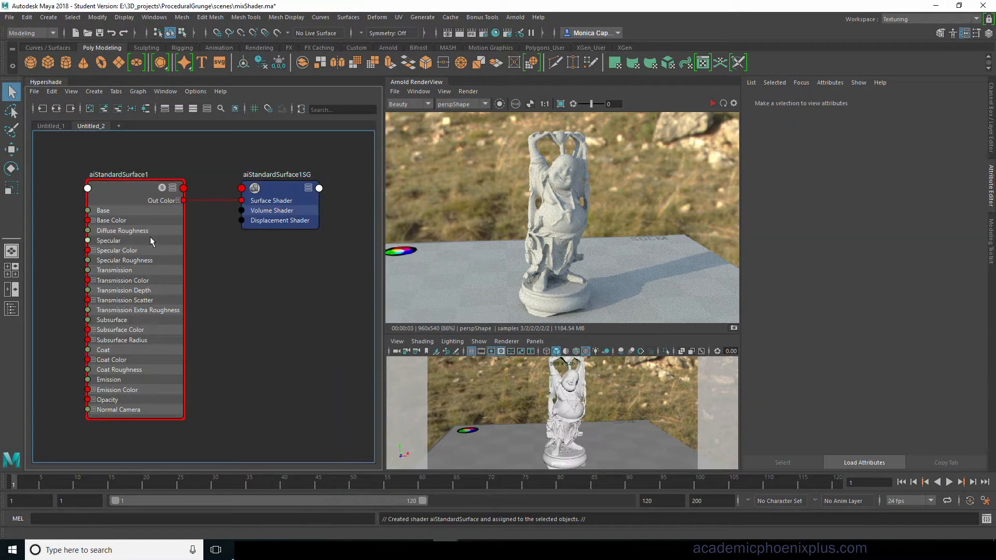
pyautogui.click(134, 174)
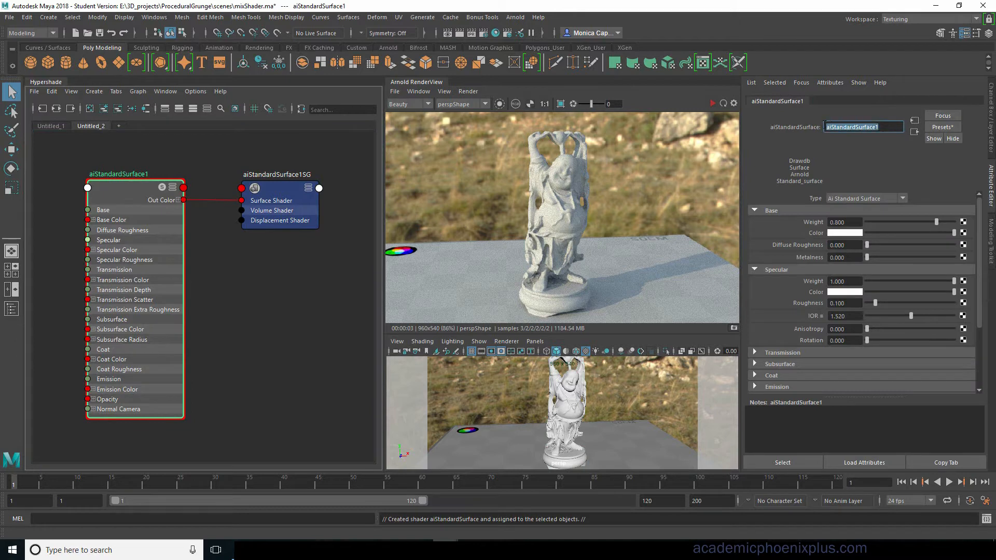
pyautogui.moveTo(552, 213)
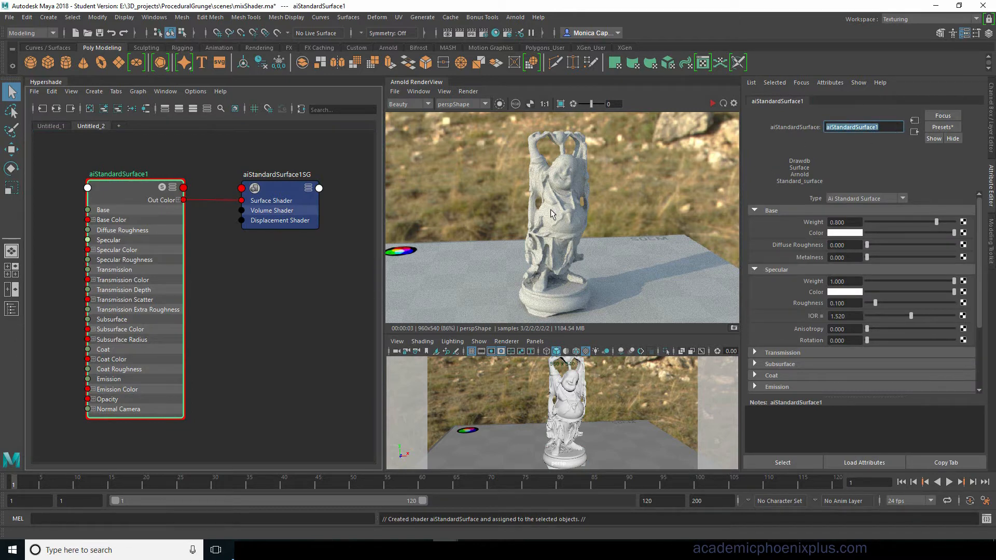
pyautogui.write('jade_aiSSS')
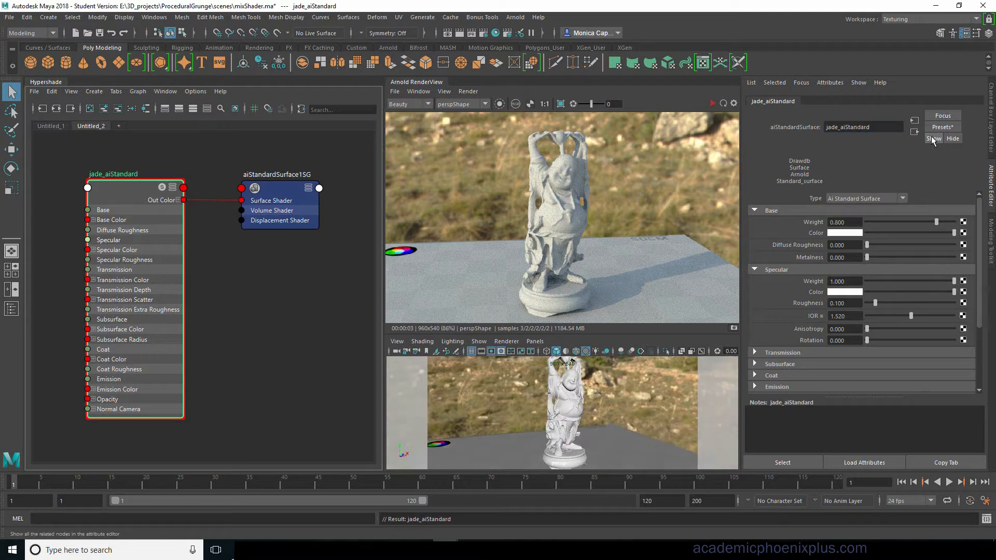
# - Replace jade_aiStandard's settings with the Jade preset and refresh the Arnold render
pyautogui.click(943, 127)
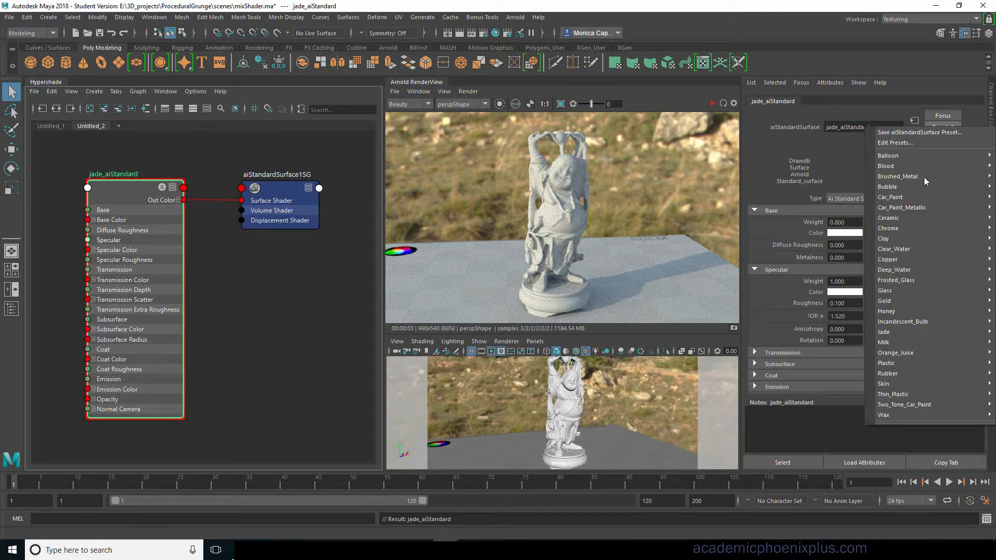
pyautogui.moveTo(884, 290)
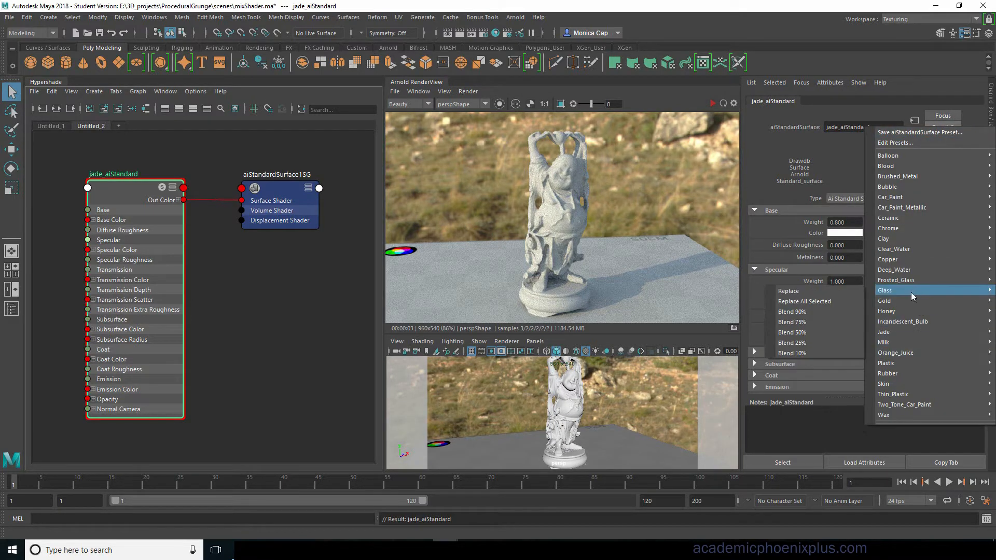
pyautogui.click(788, 290)
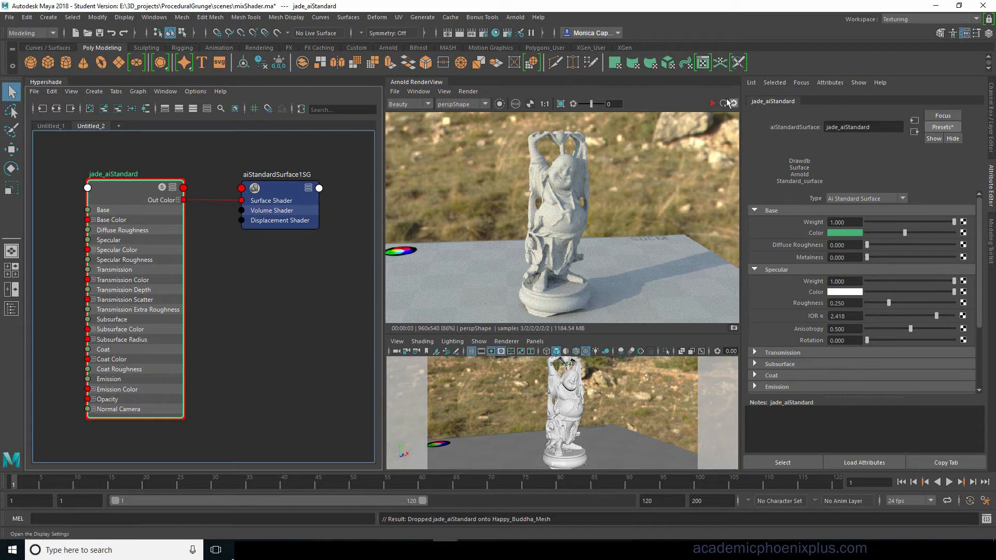
pyautogui.click(712, 103)
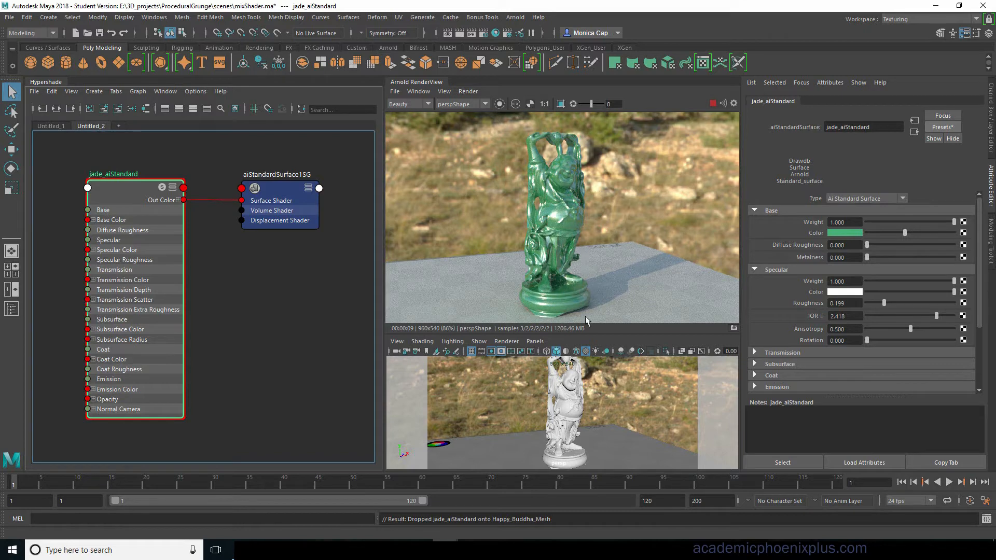
pyautogui.moveTo(602, 271)
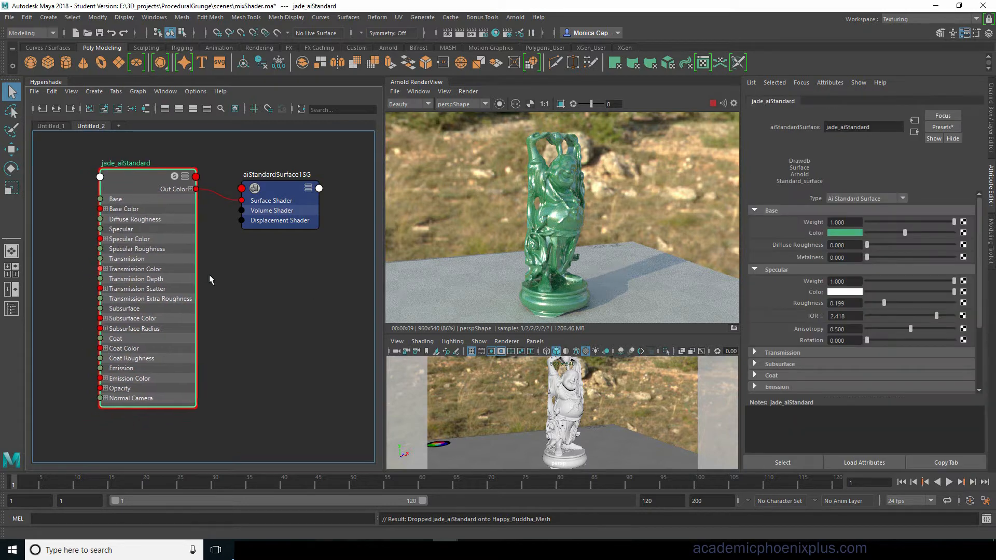
# - Create an aiStandardSurface node below the jade shader and name it Chrome_aiStandard
pyautogui.click(252, 285)
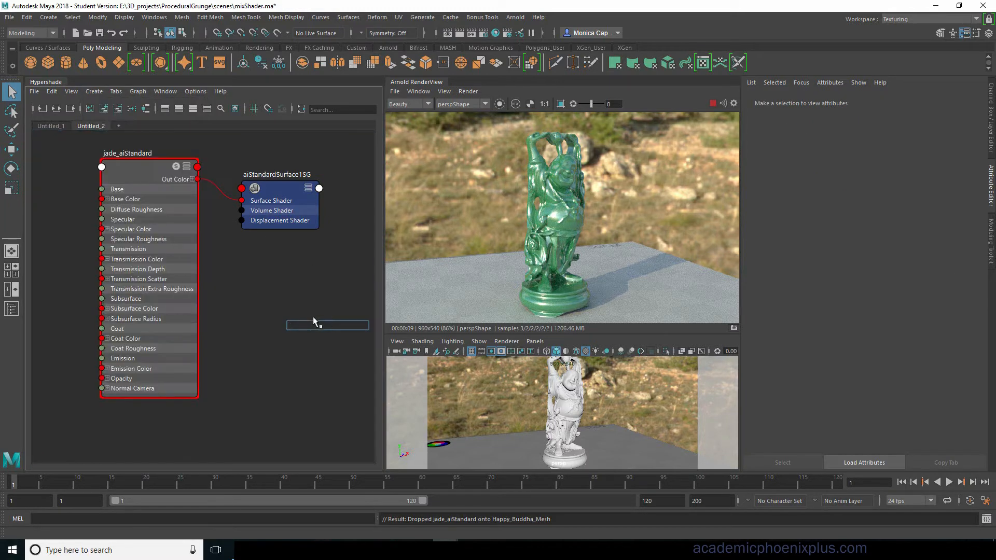
pyautogui.write('a')
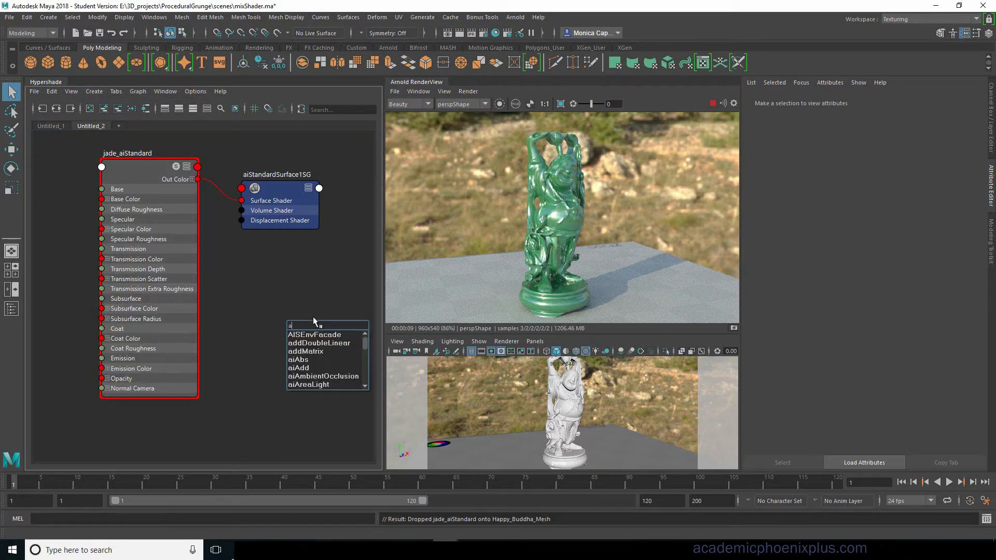
pyautogui.write('ista')
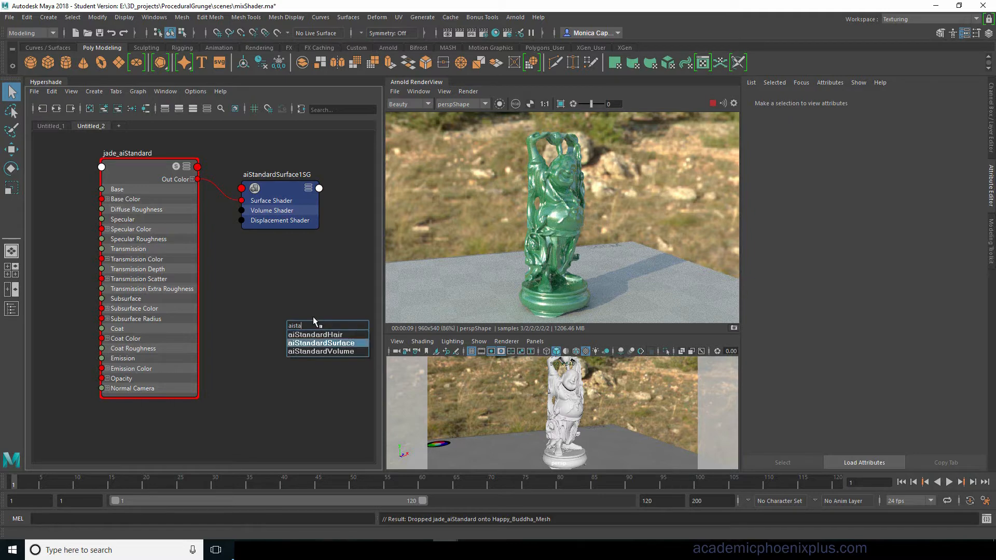
pyautogui.click(320, 343)
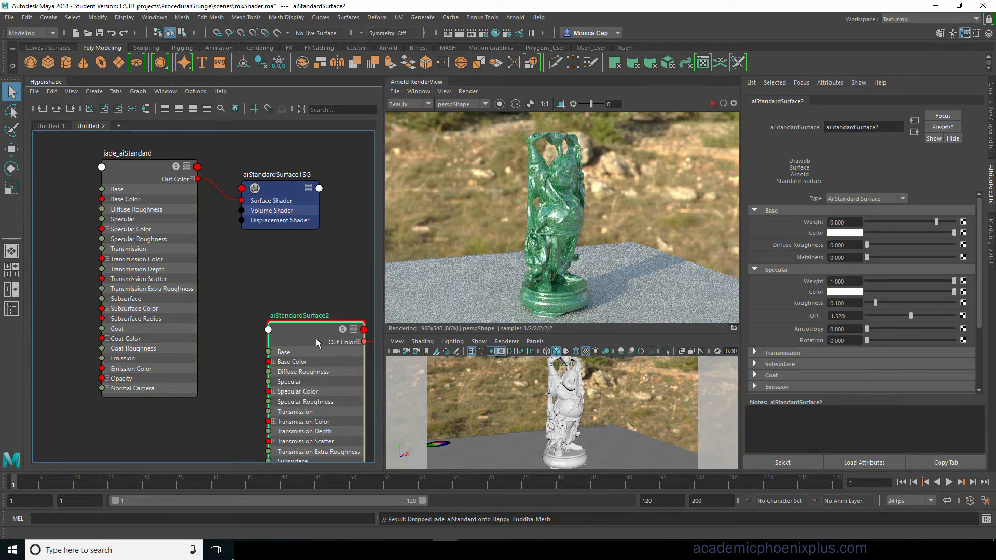
pyautogui.moveTo(299, 316); pyautogui.dragTo(261, 262)
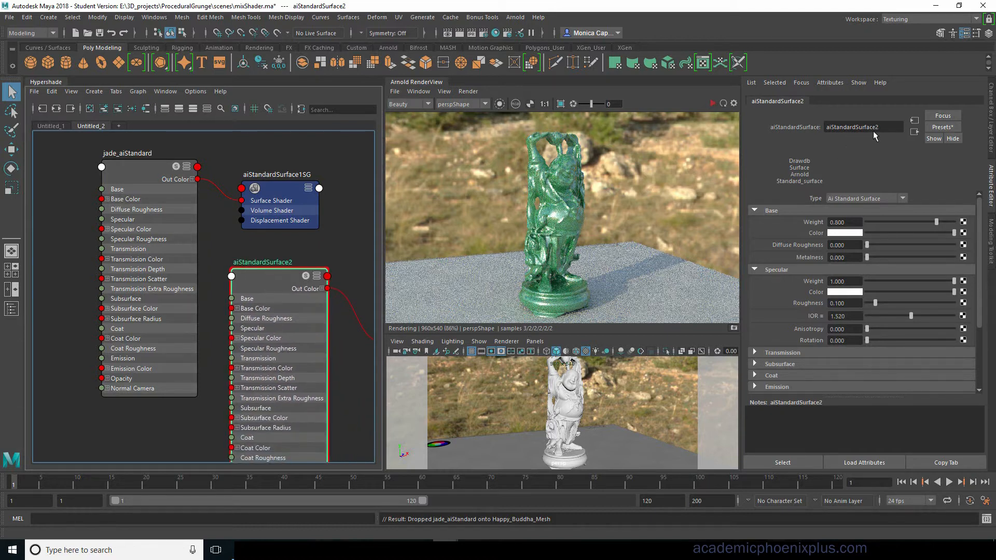
pyautogui.write('ChromiStandard')
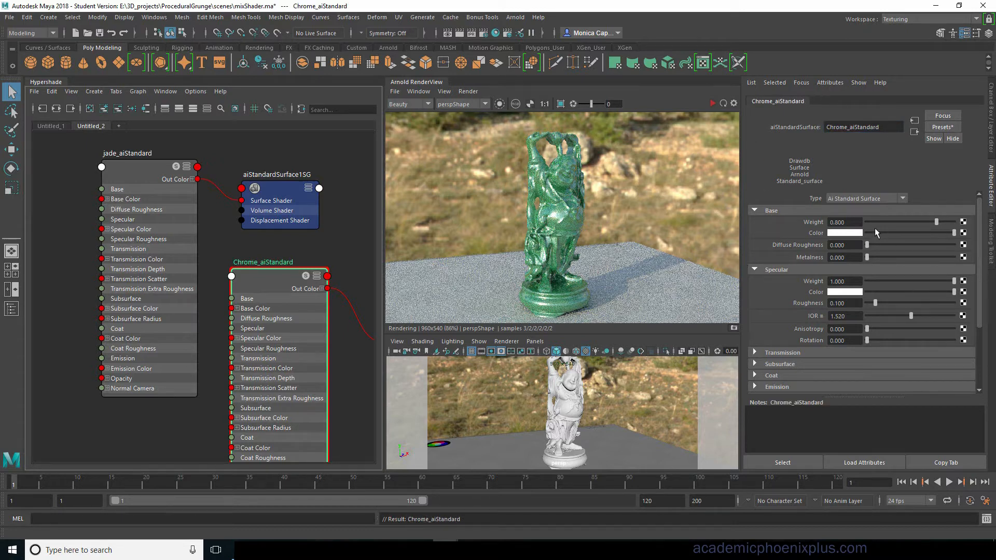
pyautogui.click(942, 127)
pyautogui.write('aiMi')
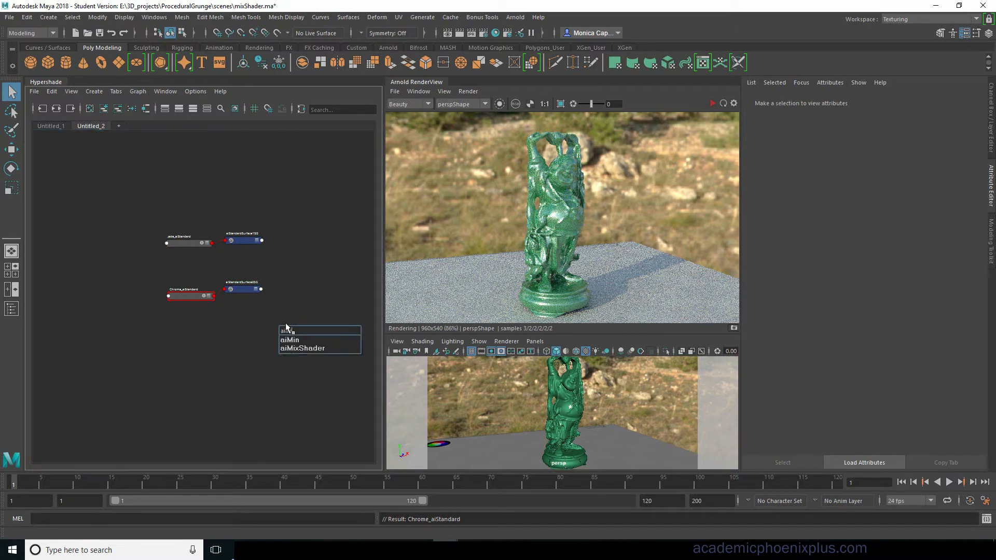
# - Create aiMixShader1 from Chrome_aiStandard and jade_aiStandard, and assign it to Happy_Buddha_Mesh
pyautogui.click(302, 348)
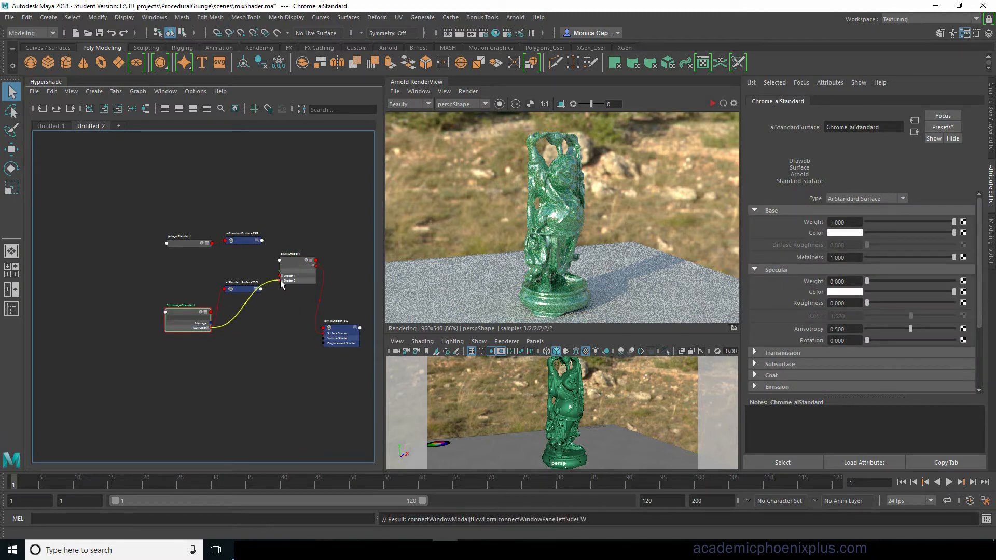
pyautogui.click(180, 246)
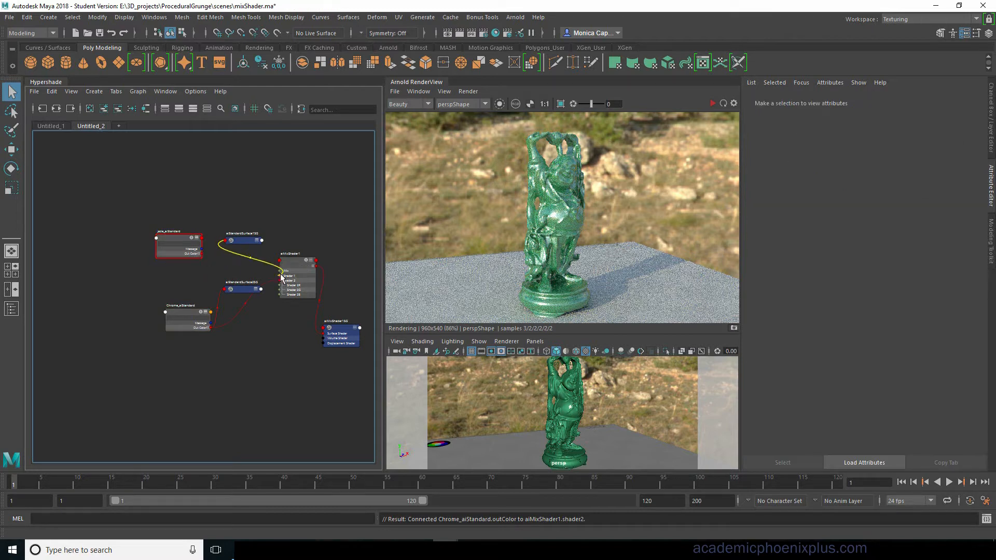
pyautogui.click(297, 260)
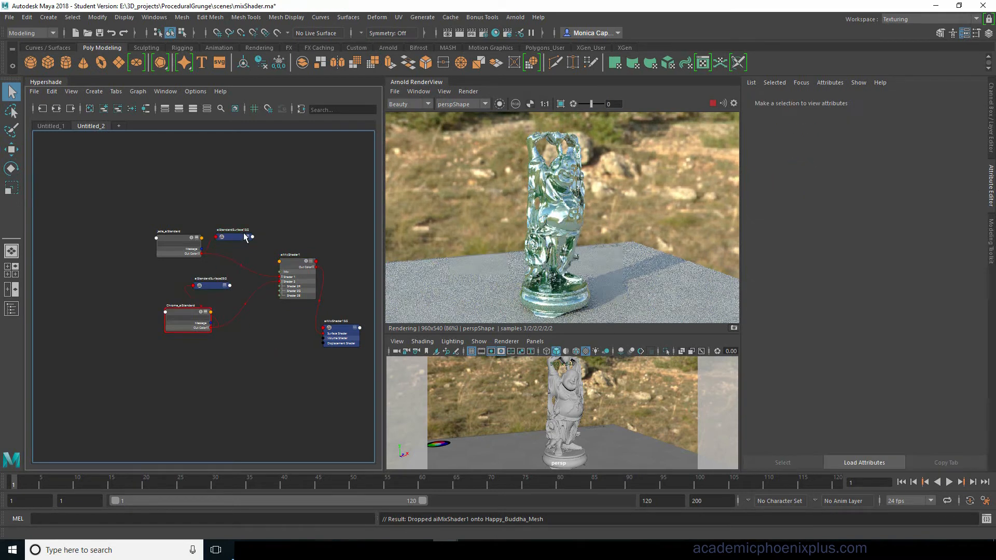
# - Create aiMixShader2 and connect its outColor to aiMixShader1's mix attribute
pyautogui.click(188, 315)
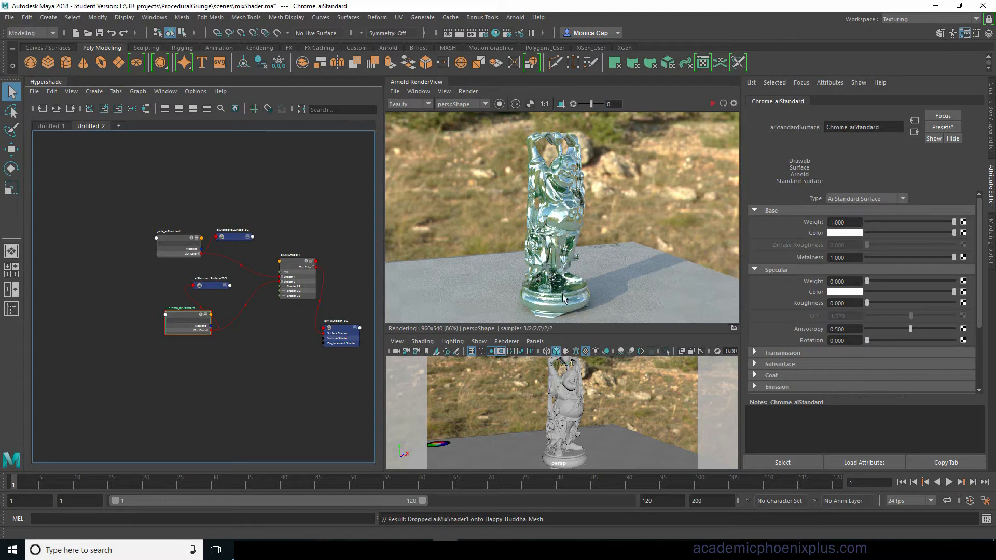
pyautogui.moveTo(572, 411)
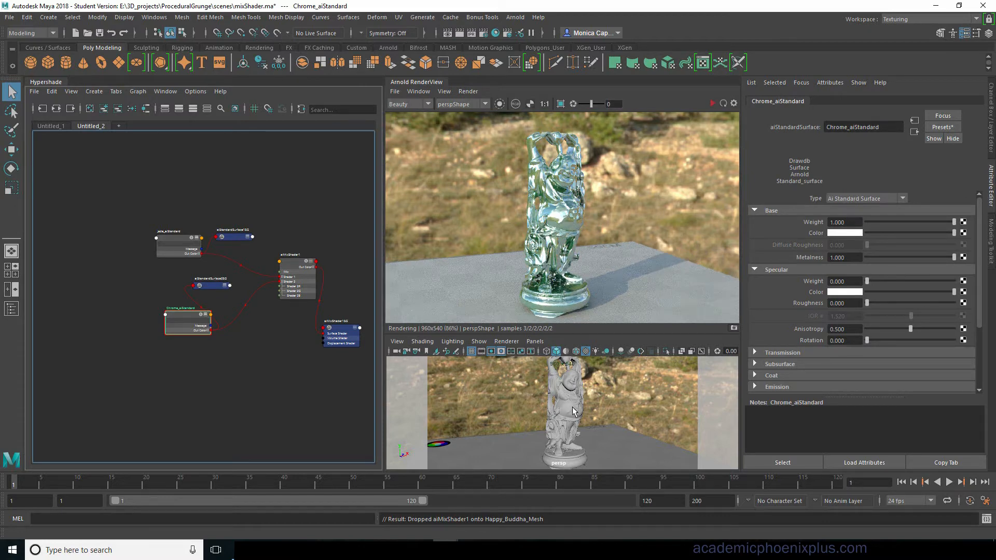
pyautogui.click(222, 291)
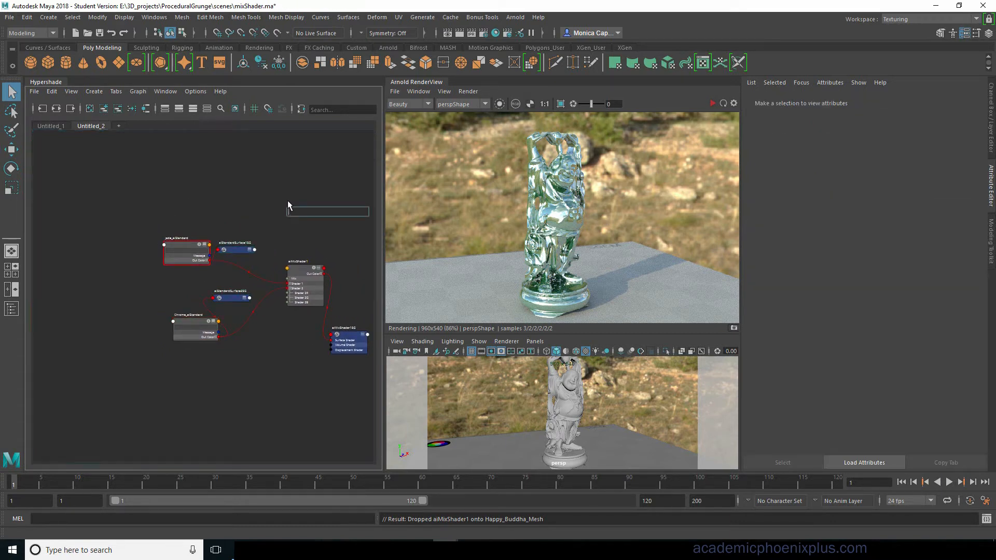
pyautogui.write('a')
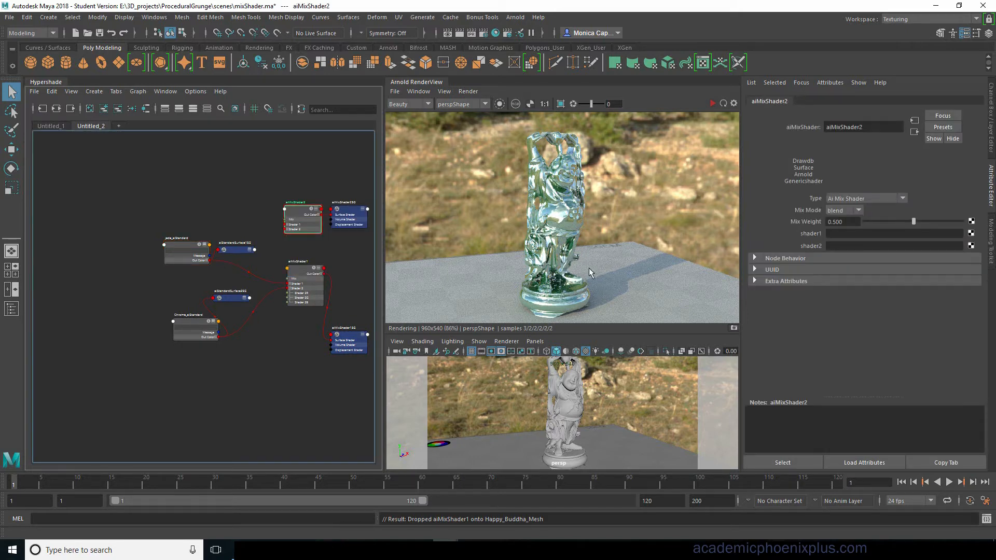
pyautogui.moveTo(302, 218); pyautogui.dragTo(261, 206)
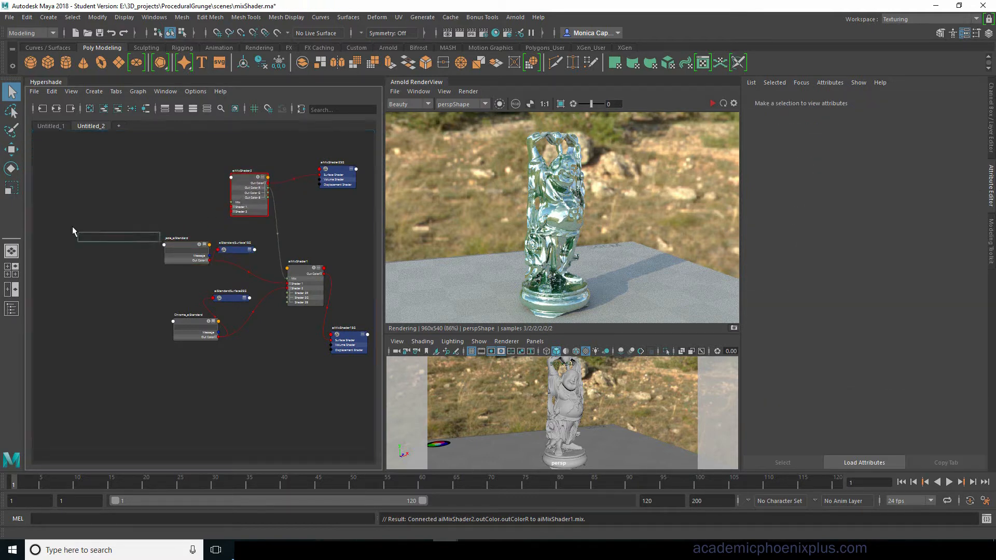
# - Connect a new aiAmbientOcclusion1 to aiMixShader2.shader1 and set aiMixShader2's Mix Weight to 0
pyautogui.write('aiam')
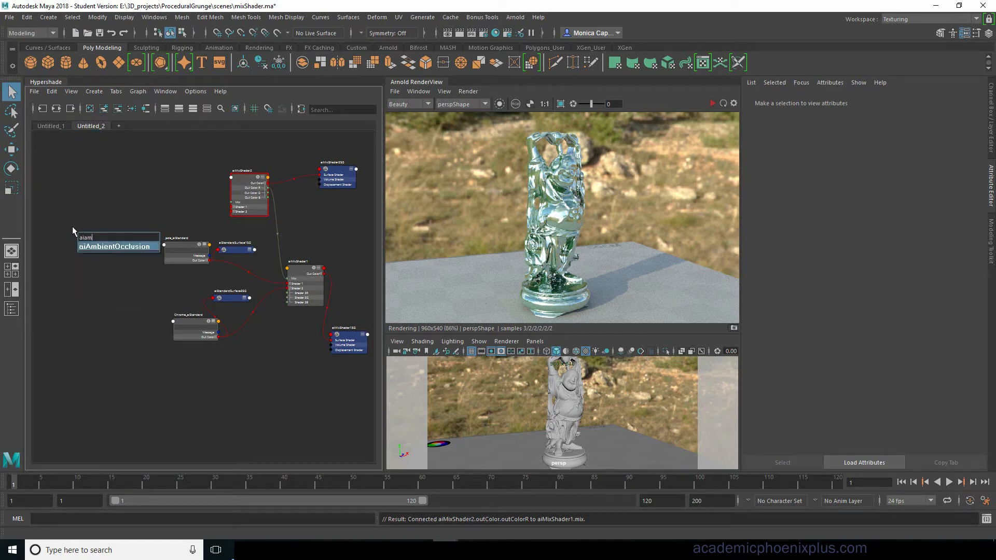
pyautogui.click(118, 246)
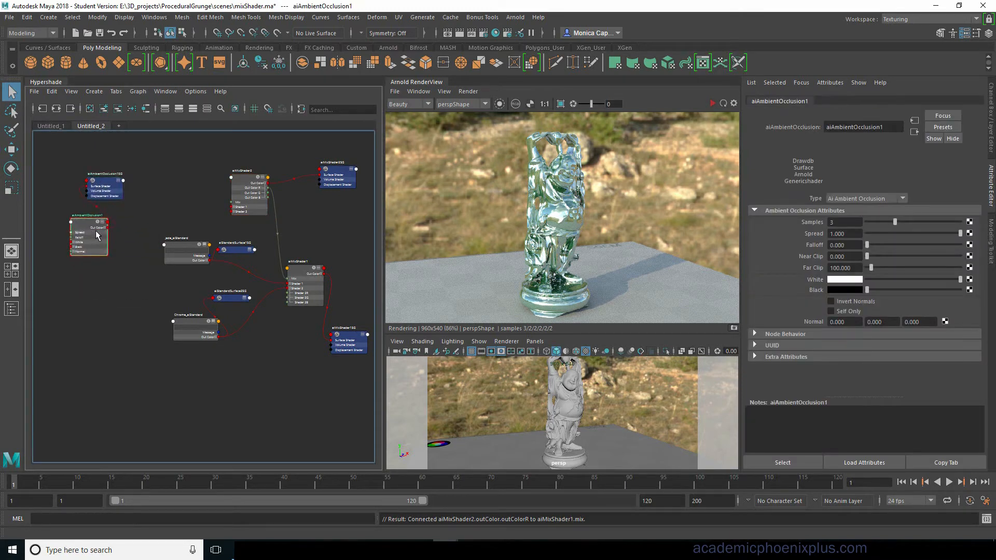
pyautogui.moveTo(100, 227); pyautogui.dragTo(248, 190)
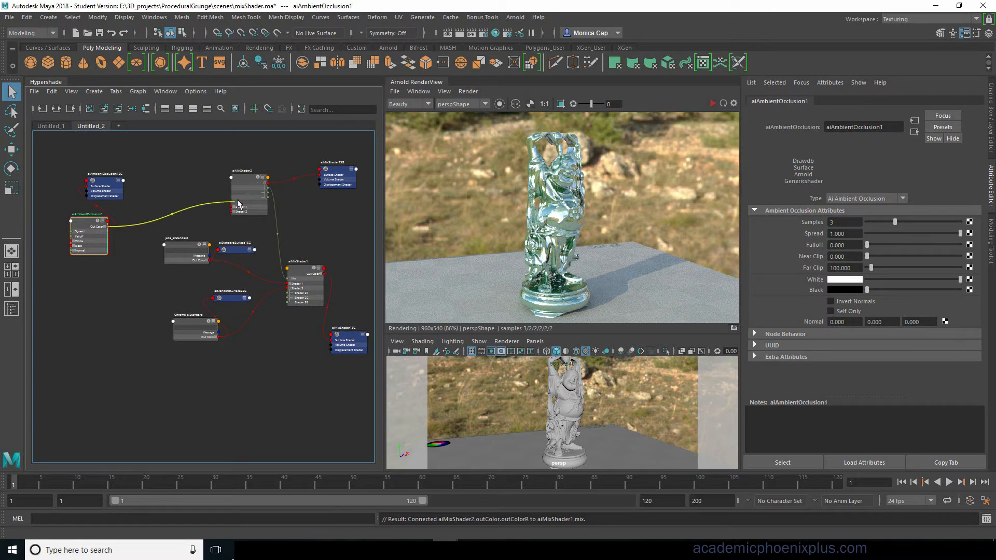
pyautogui.moveTo(104, 221); pyautogui.dragTo(247, 190)
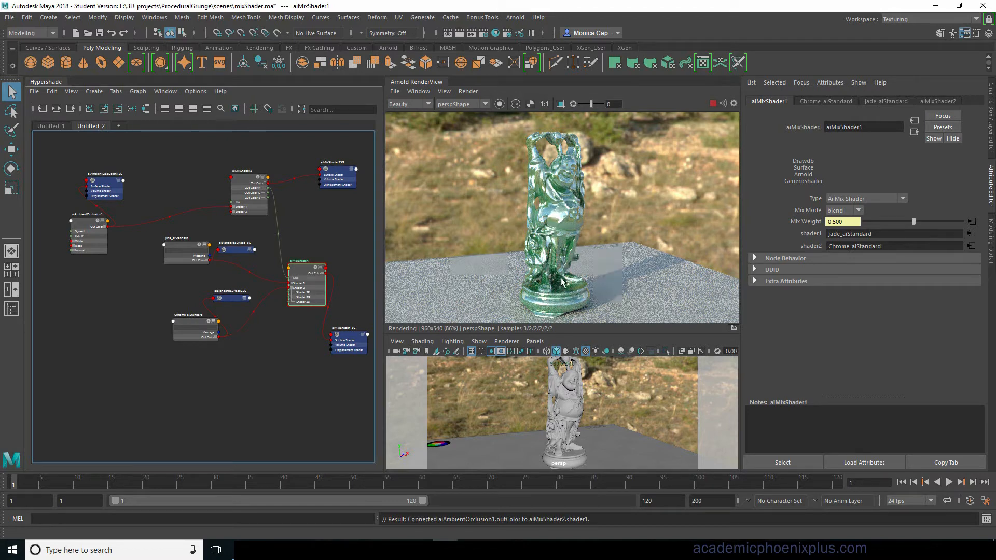
pyautogui.moveTo(670, 129)
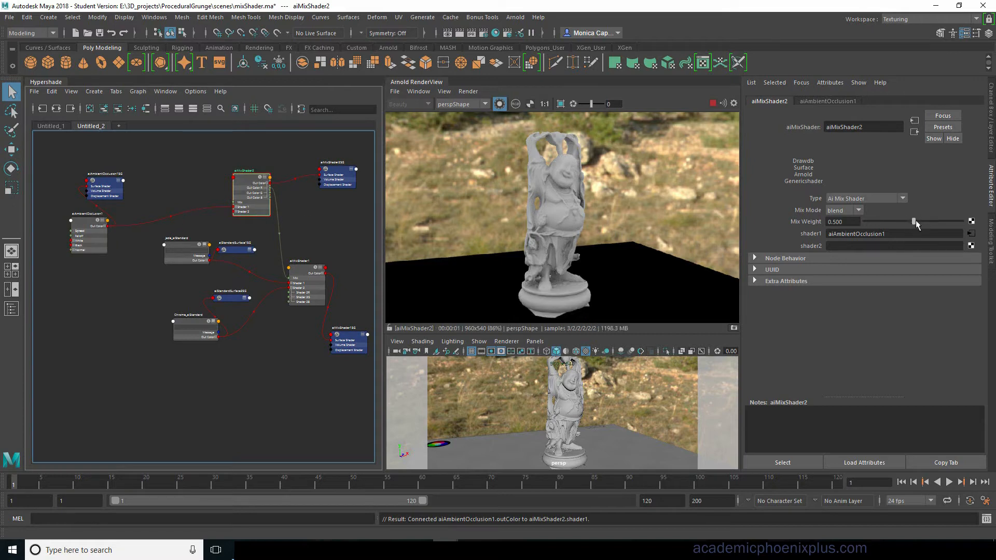
pyautogui.moveTo(914, 221); pyautogui.dragTo(865, 221)
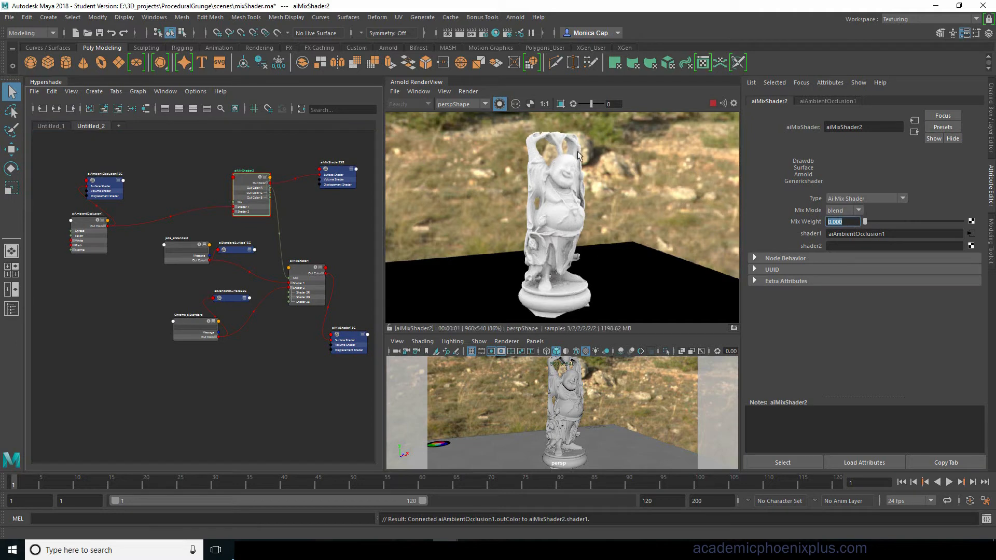
pyautogui.moveTo(311, 300)
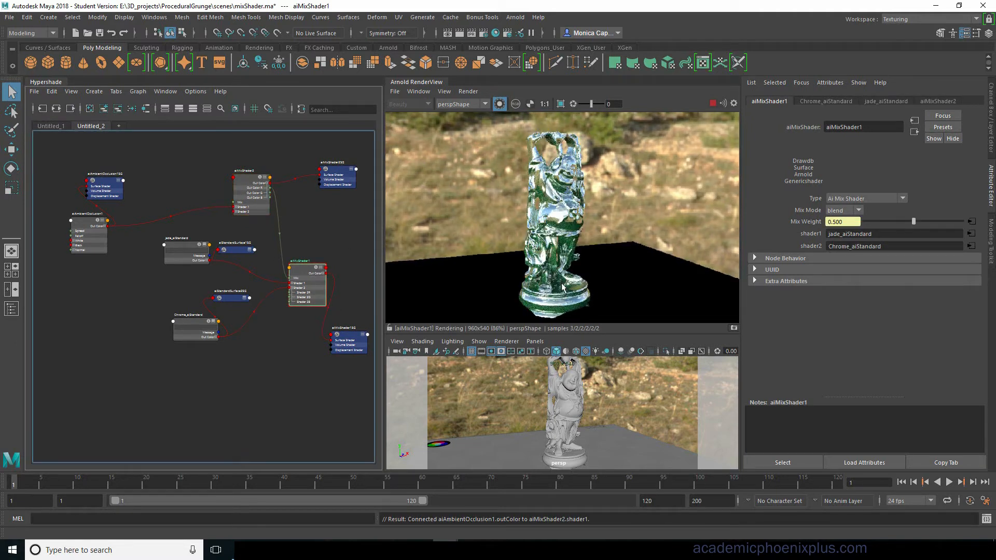
# - Use File > Save Scene As to store HappyBudha.ma in CombineShaders_Buddha's scenes folder
pyautogui.click(9, 17)
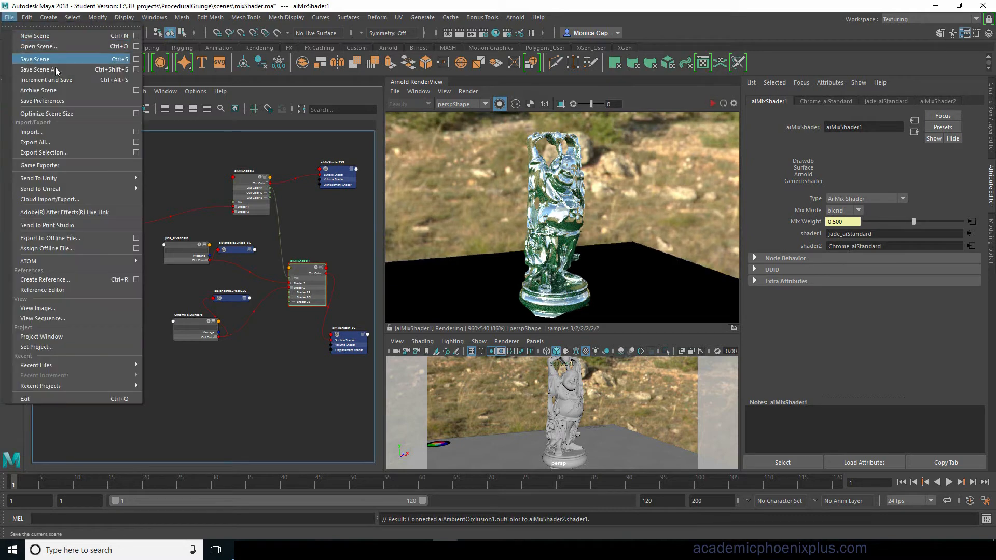
pyautogui.click(41, 69)
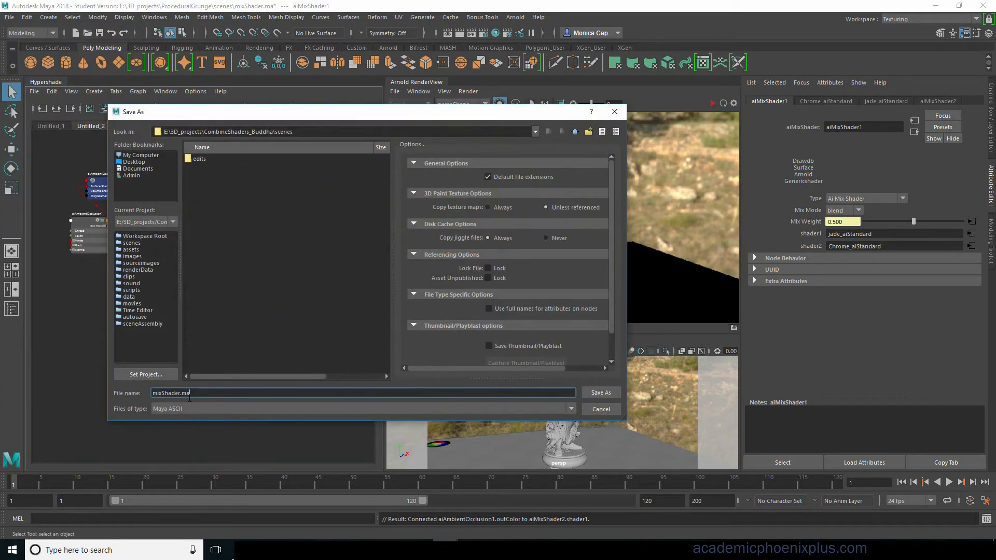
pyautogui.click(599, 392)
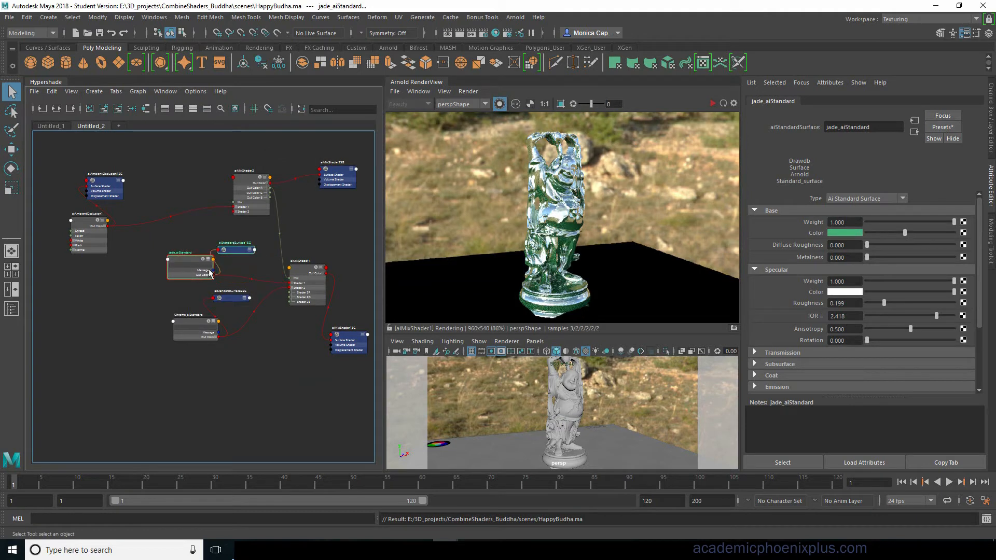
# - Inspect the ambient occlusion, jade, chrome and second mix shader nodes in Hypershade
pyautogui.click(87, 206)
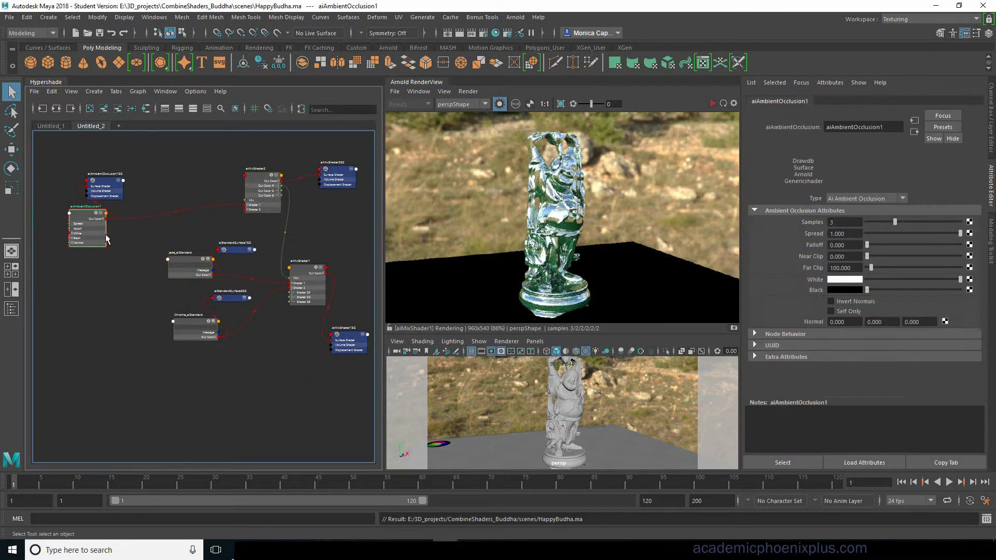
pyautogui.click(174, 258)
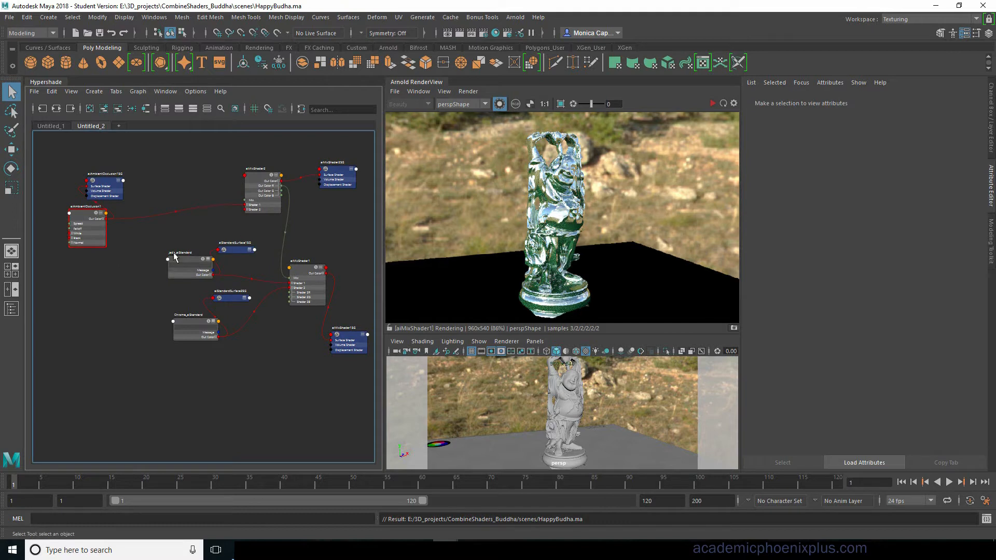
pyautogui.click(191, 264)
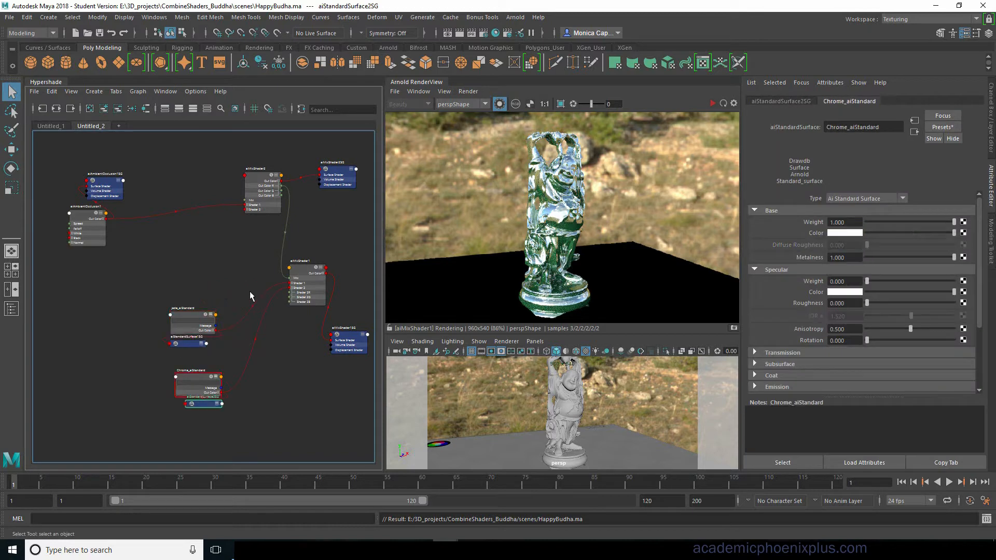
pyautogui.click(251, 200)
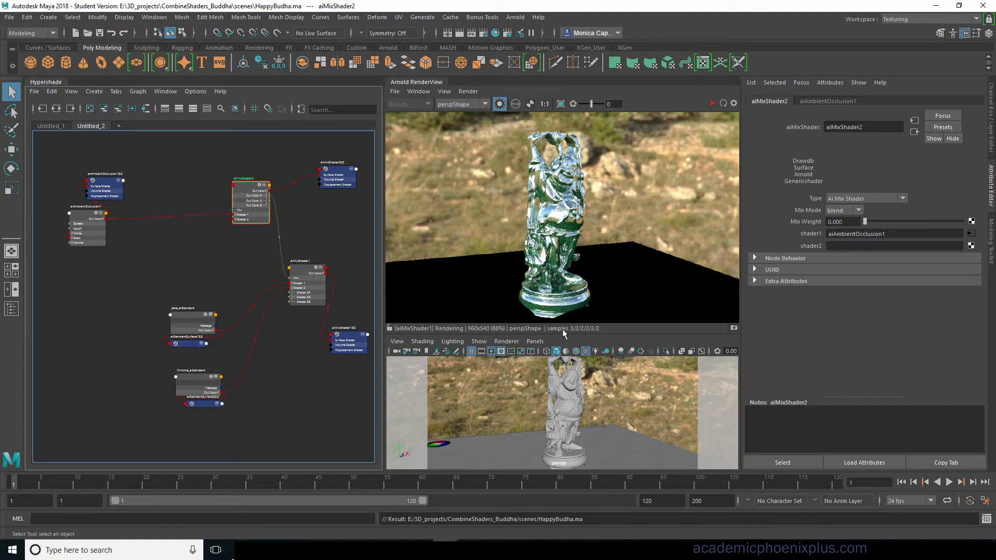
pyautogui.click(198, 314)
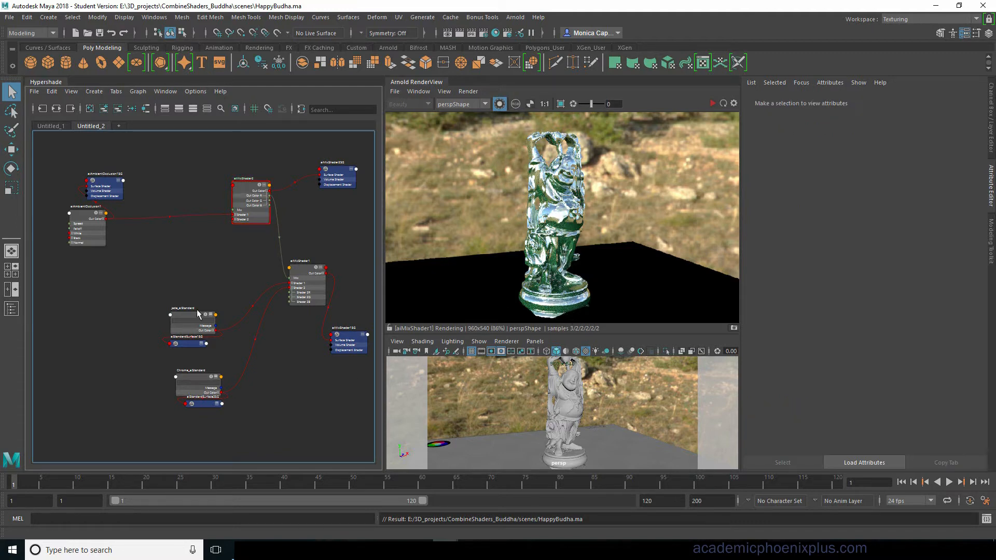
# - Raise Chrome_aiStandard's specular roughness to about 0.373 and view the blended render
pyautogui.click(198, 381)
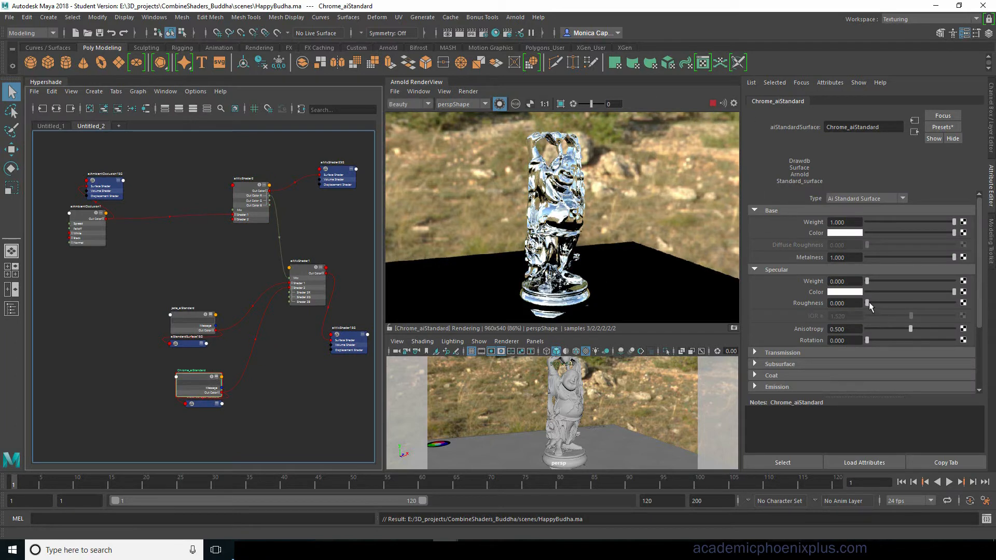
pyautogui.moveTo(866, 302); pyautogui.dragTo(875, 303)
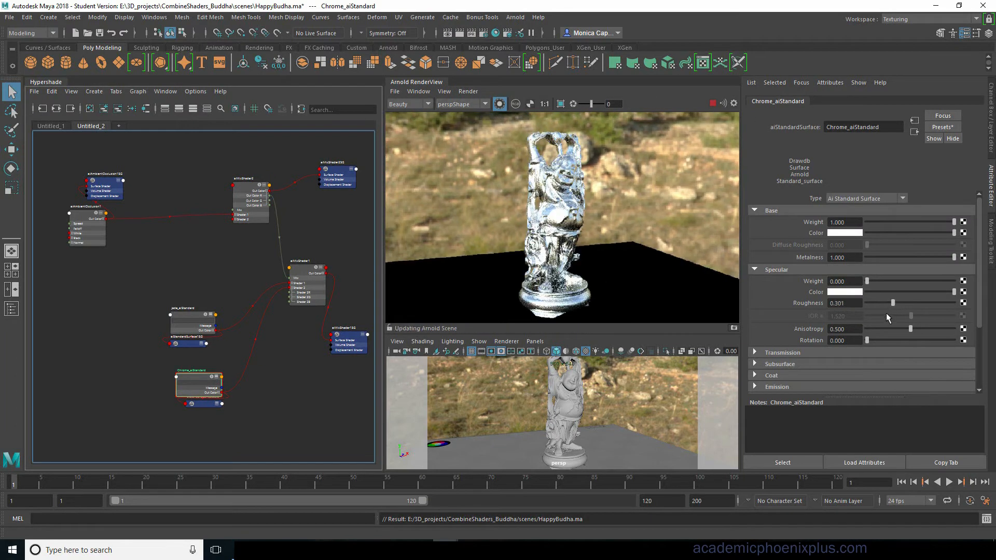
pyautogui.moveTo(873, 303); pyautogui.dragTo(895, 302)
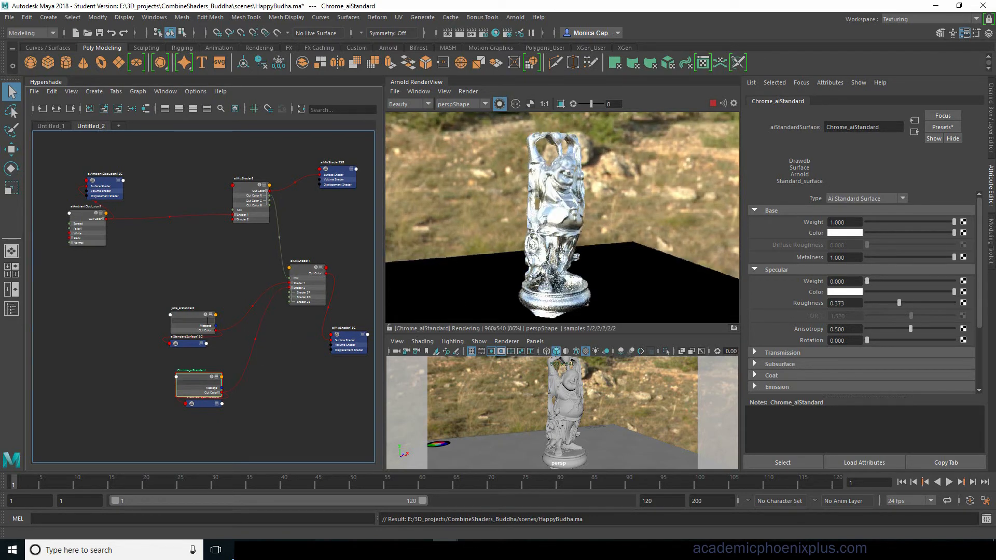
pyautogui.click(308, 267)
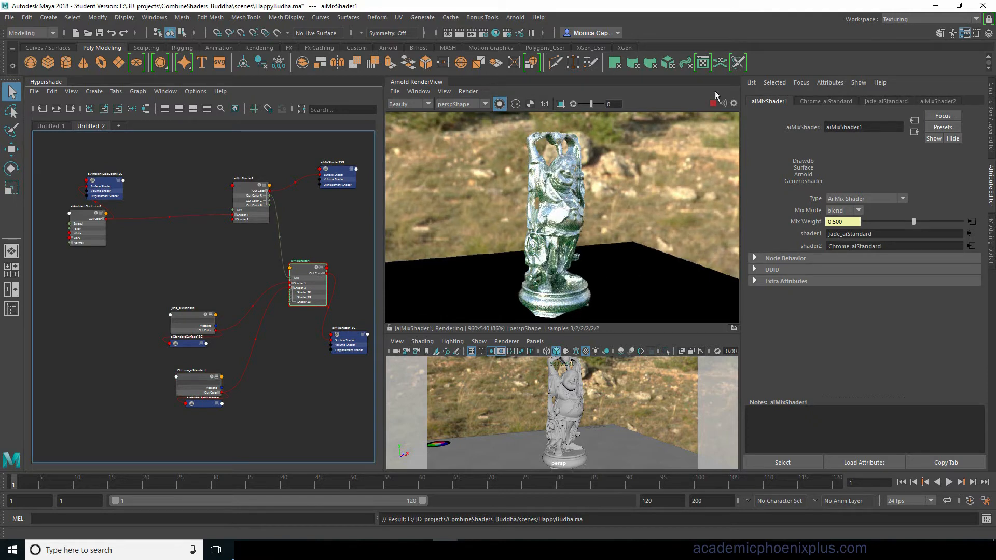
# - Set aiAmbientOcclusion1 to 5 samples and far clip near 67, then add an aiRange node
pyautogui.click(246, 216)
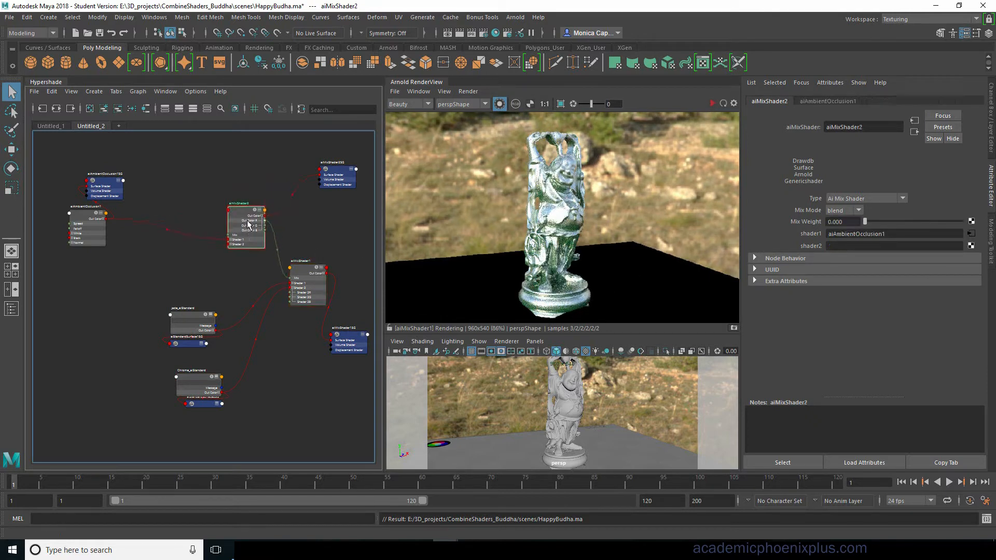
pyautogui.click(131, 176)
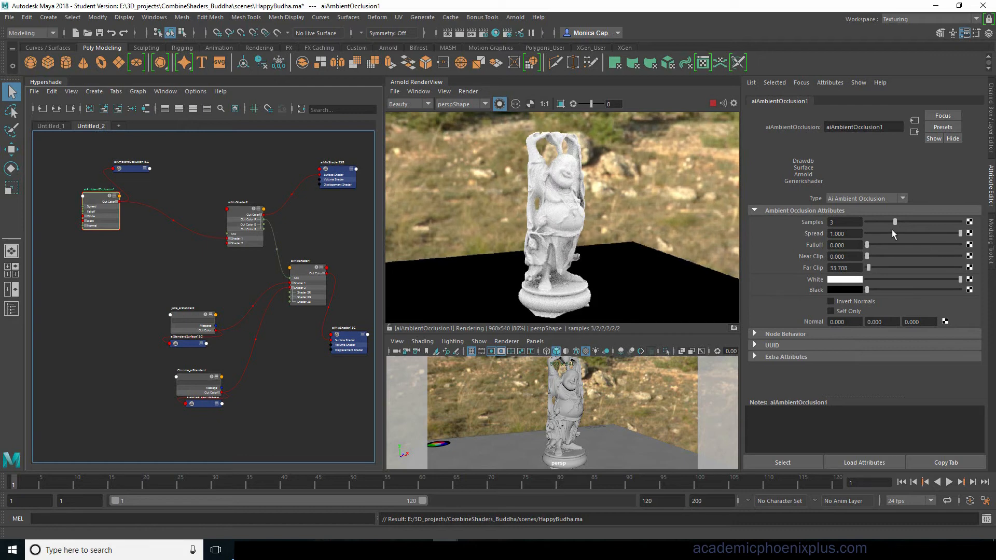
pyautogui.moveTo(895, 221); pyautogui.dragTo(914, 221)
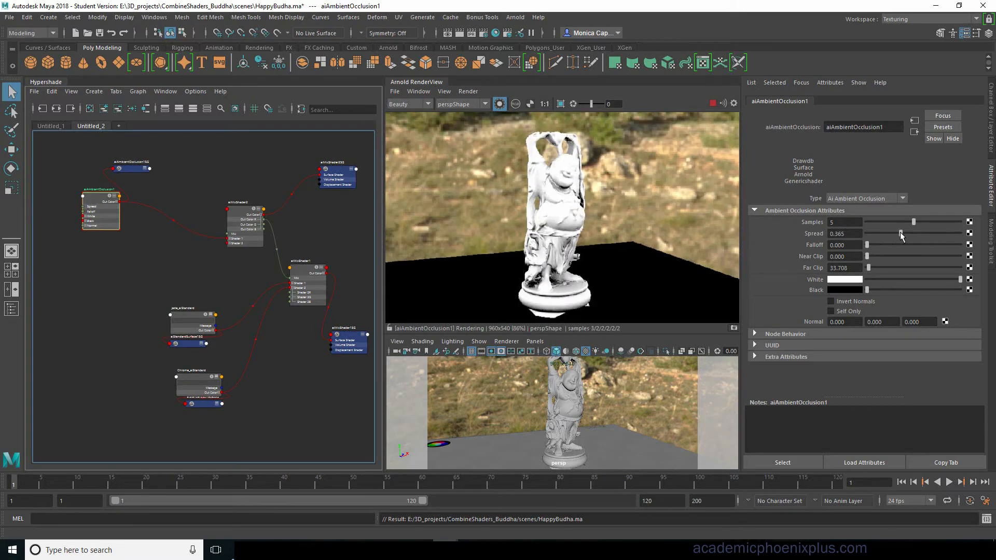
pyautogui.moveTo(889, 233); pyautogui.dragTo(968, 233)
pyautogui.write('67.416')
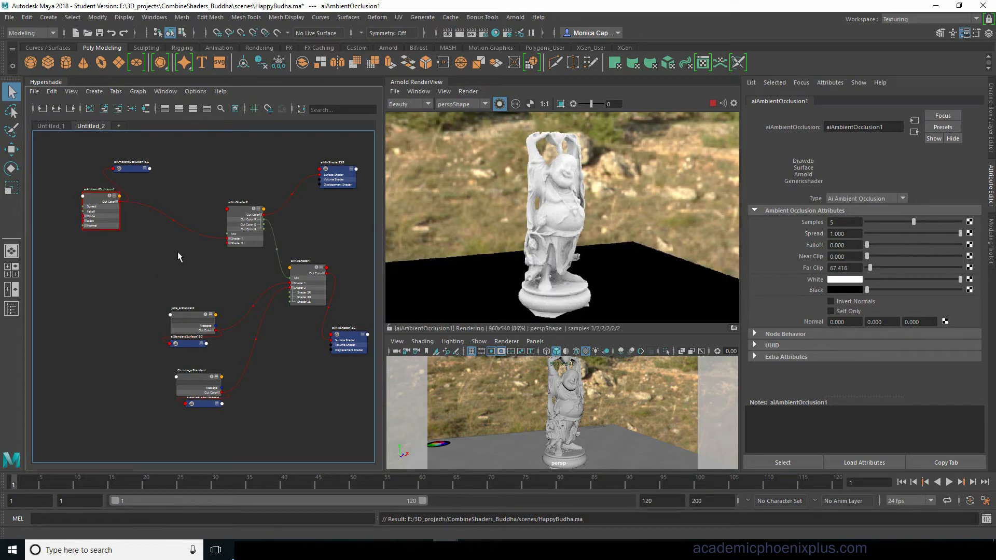
pyautogui.write('airan')
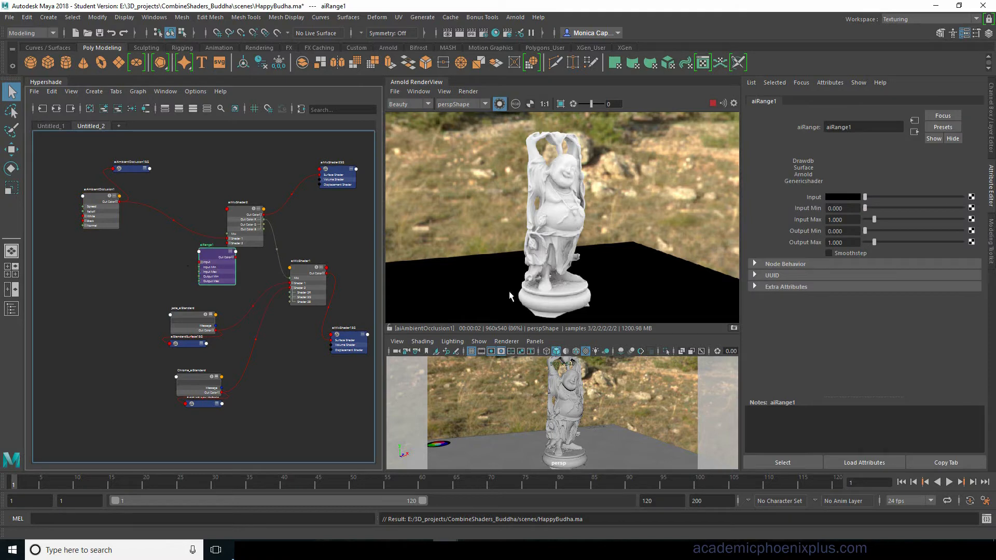
# - Route occlusion through aiRange1 into aiMixShader2.shader1 with input range 0.430–0.806
pyautogui.moveTo(216, 263); pyautogui.dragTo(164, 234)
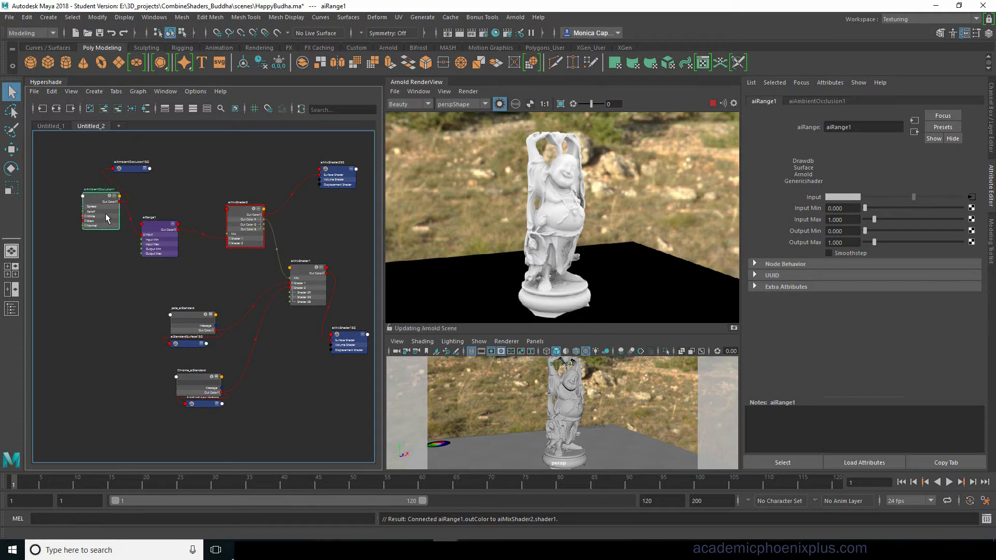
pyautogui.click(100, 203)
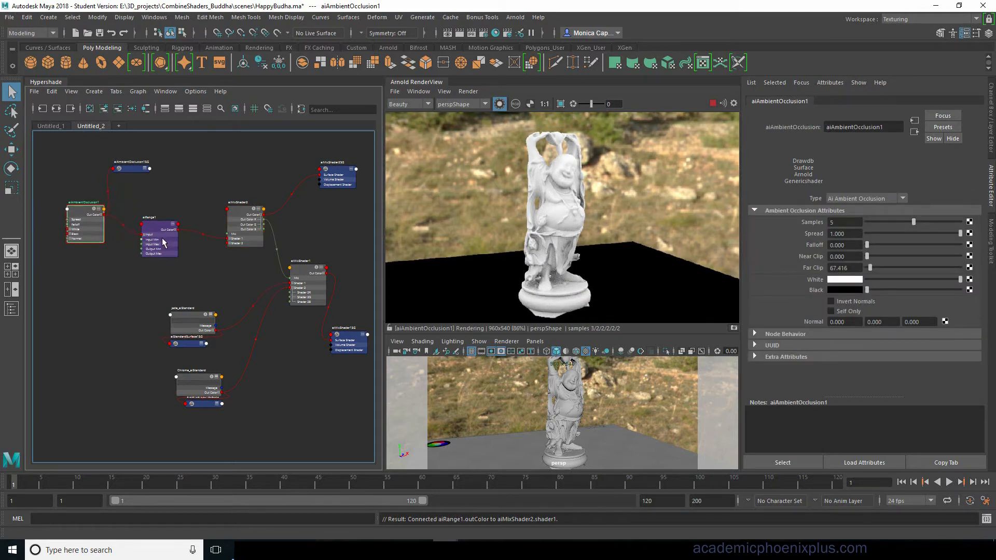
pyautogui.click(159, 238)
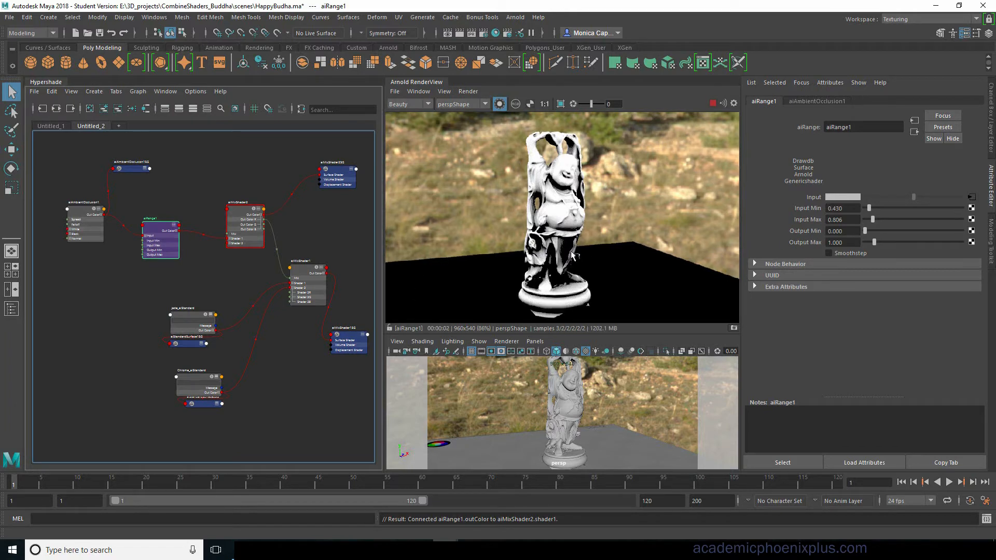
pyautogui.moveTo(207, 244)
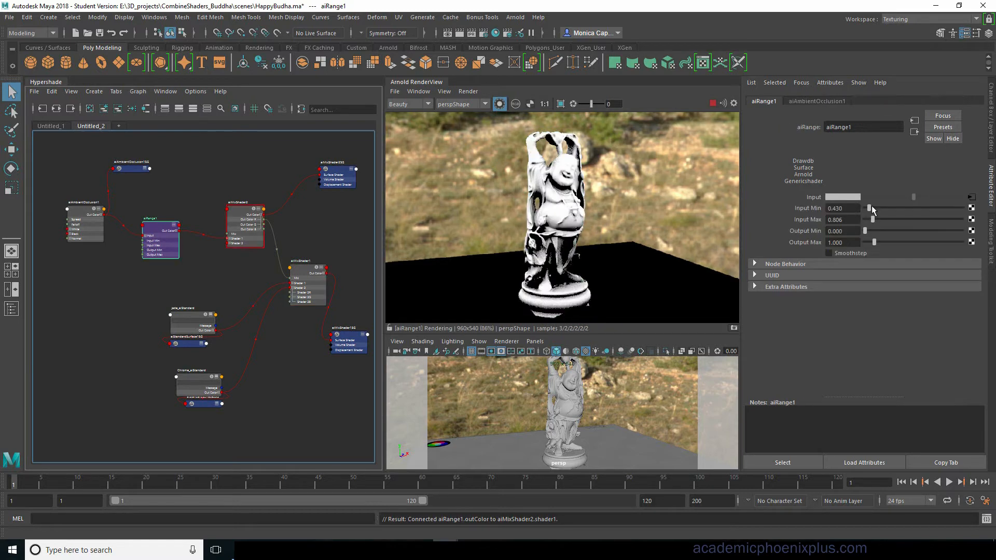
pyautogui.moveTo(894, 218); pyautogui.dragTo(871, 218)
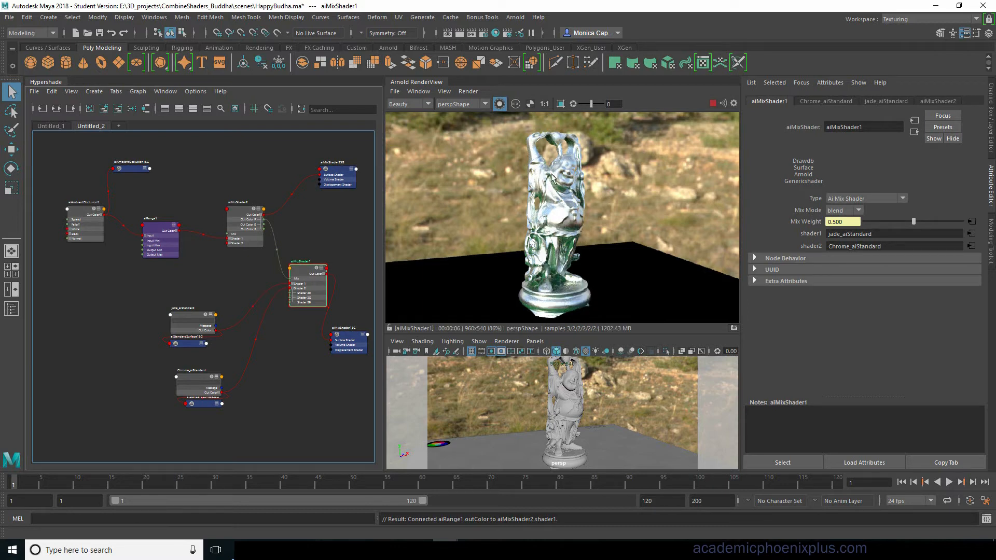
pyautogui.moveTo(602, 392)
pyautogui.write('a')
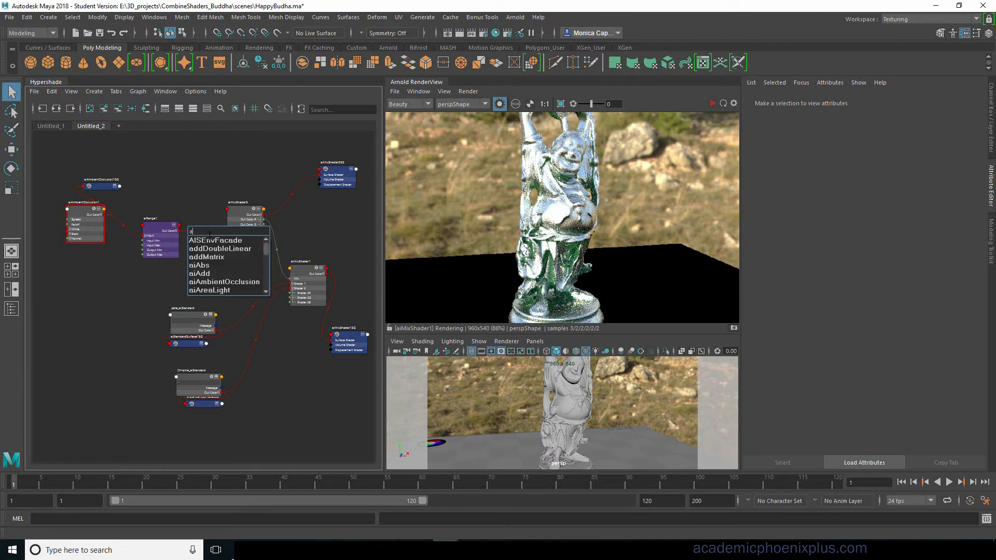
# - Create an aiCurvature node and connect its outColor to aiMixShader2's second shader input
pyautogui.write('icu')
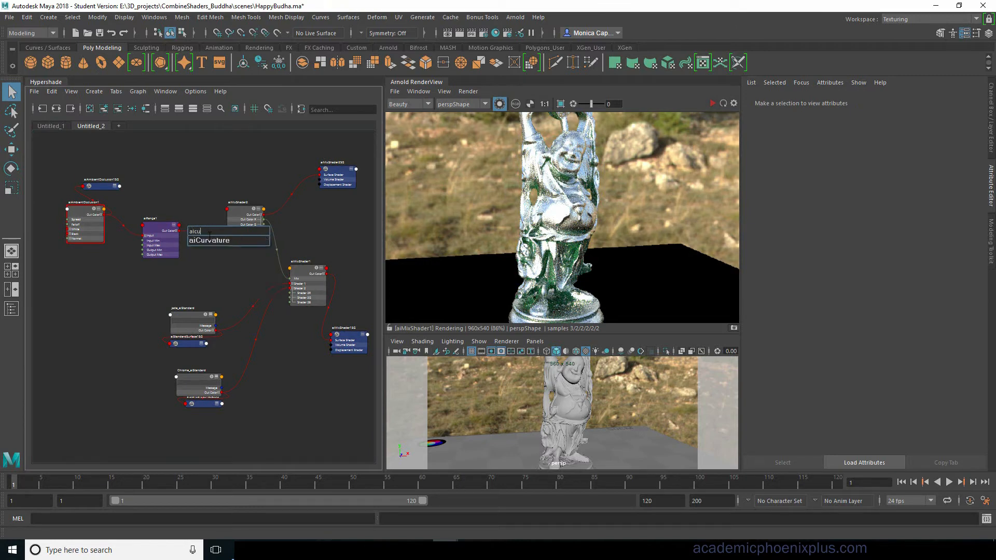
pyautogui.click(209, 240)
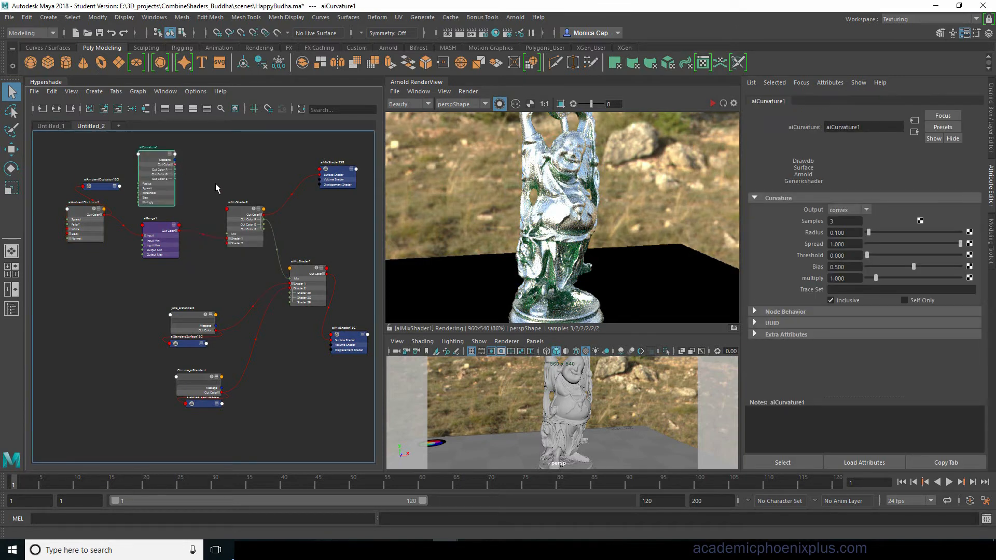
pyautogui.moveTo(174, 162); pyautogui.dragTo(228, 245)
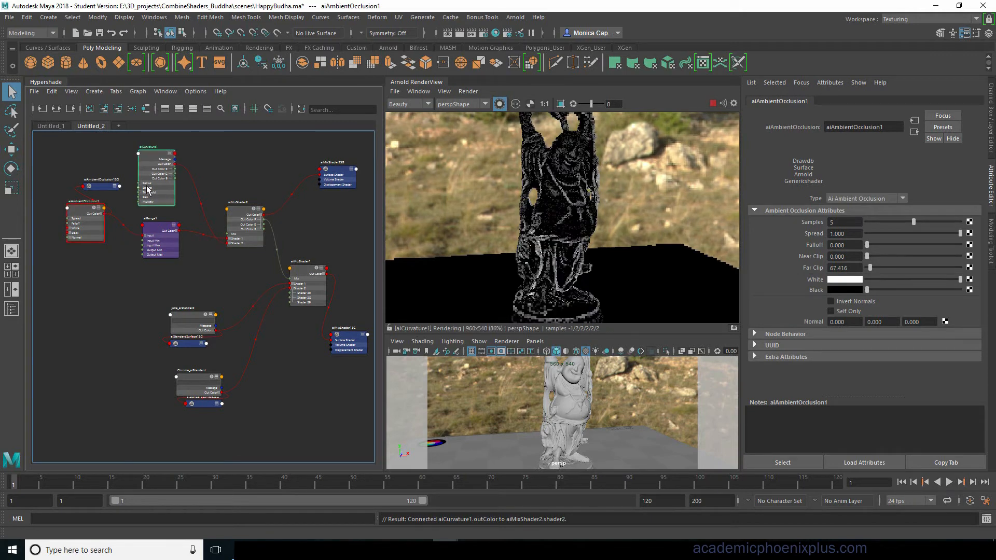
pyautogui.click(156, 152)
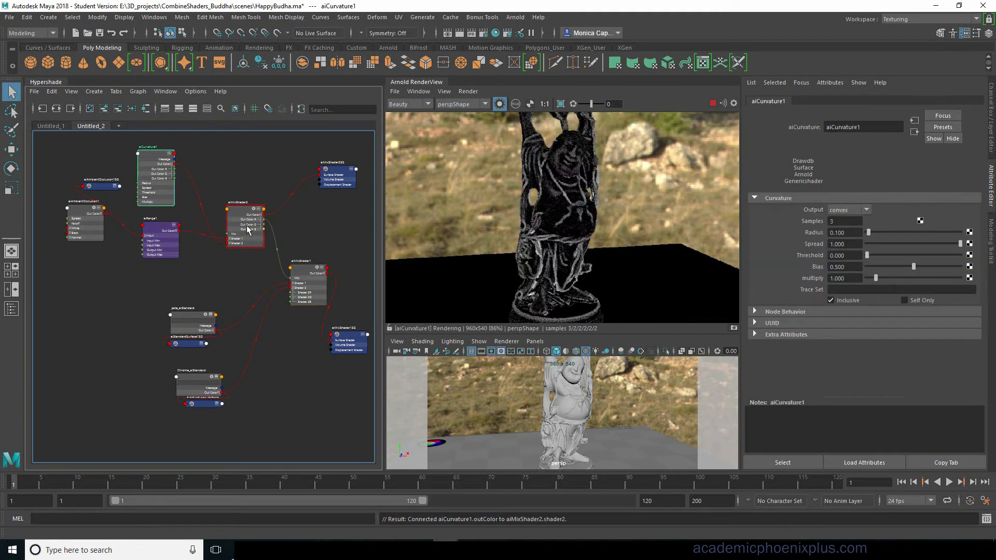
pyautogui.click(215, 187)
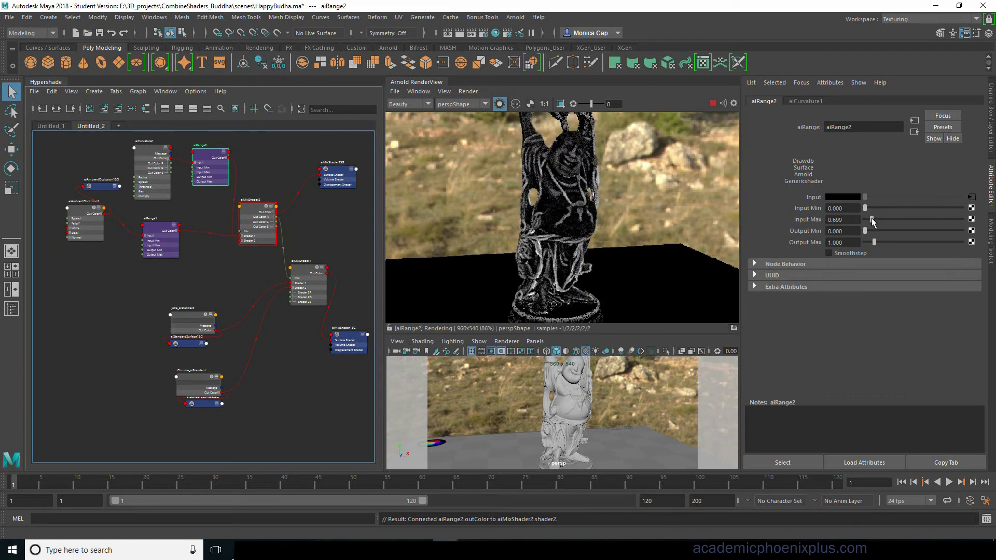
# - Adjust aiRange2's input min/max and set its output range to about 0.108–0.753
pyautogui.moveTo(864, 207); pyautogui.dragTo(882, 208)
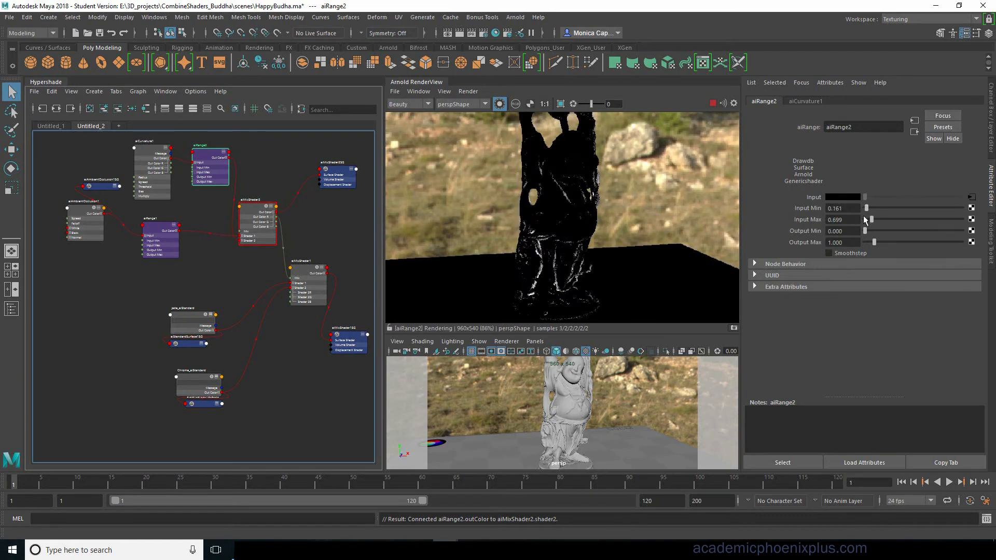
pyautogui.moveTo(884, 218); pyautogui.dragTo(870, 219)
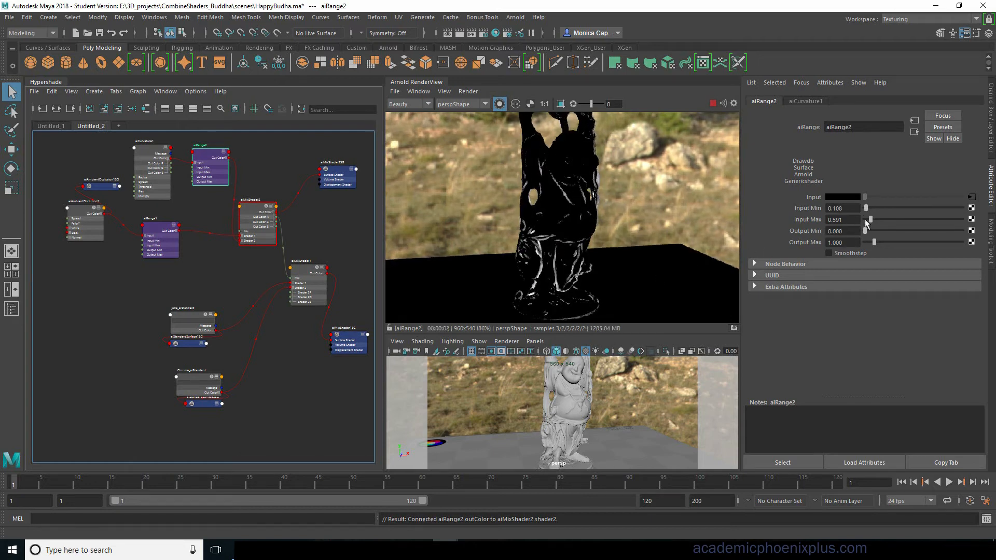
pyautogui.moveTo(871, 219); pyautogui.dragTo(869, 219)
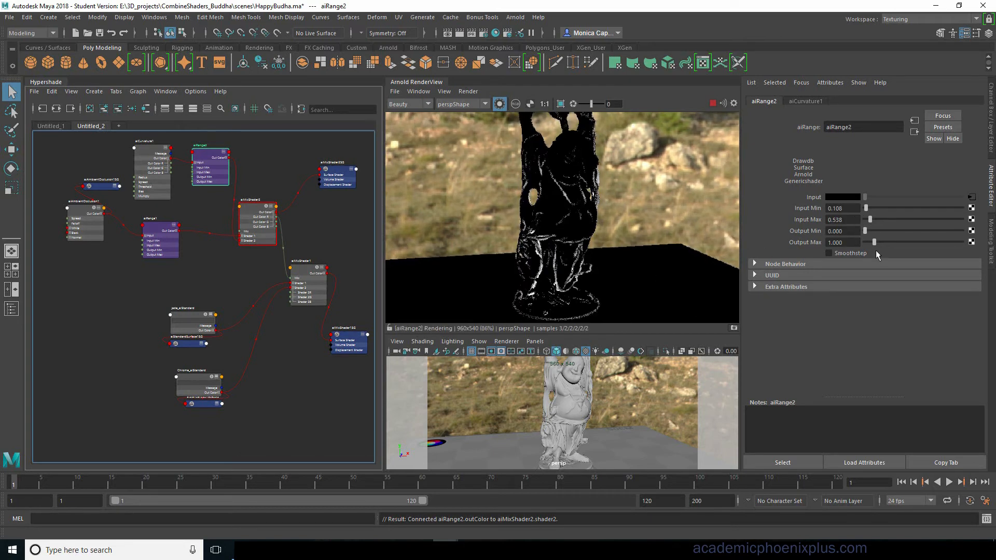
pyautogui.moveTo(882, 242); pyautogui.dragTo(873, 242)
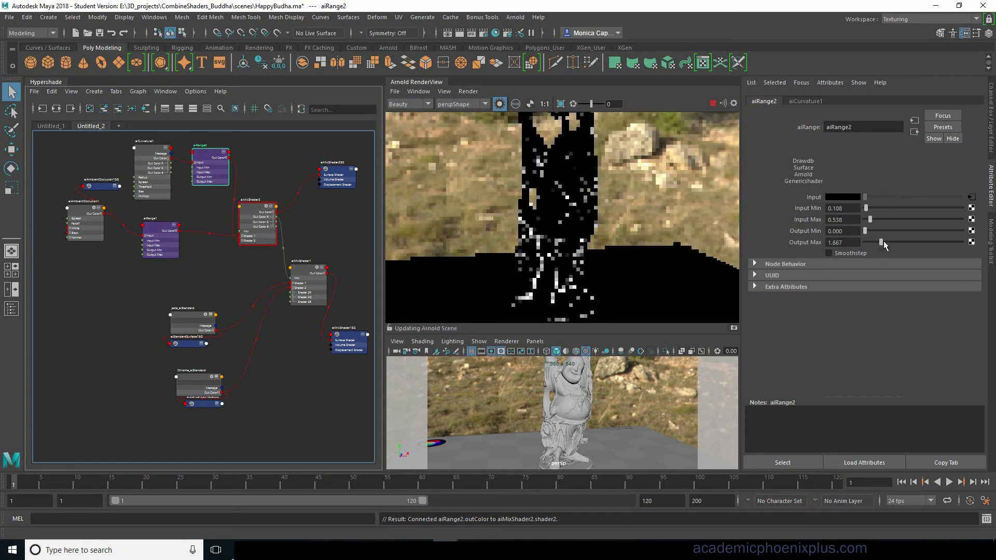
pyautogui.moveTo(870, 241); pyautogui.dragTo(889, 232)
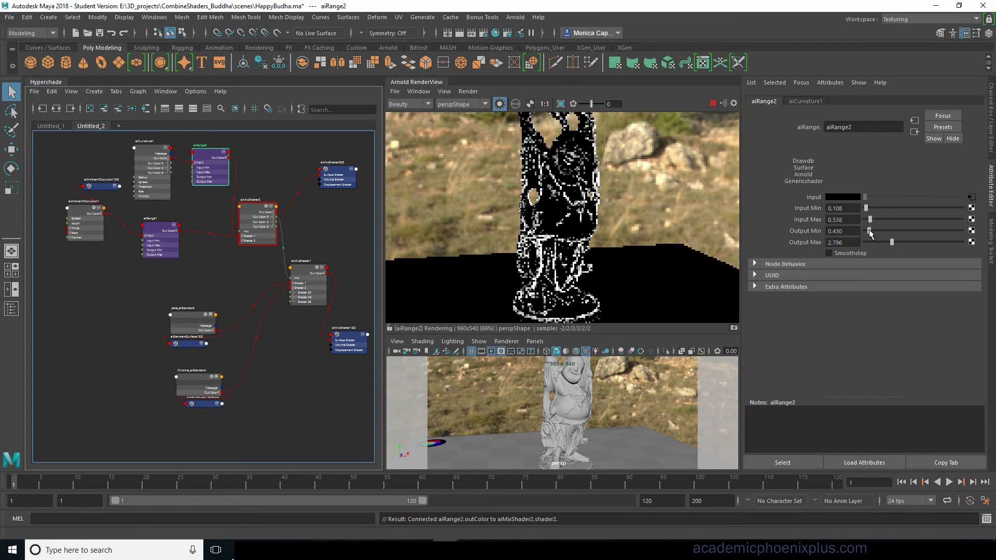
pyautogui.moveTo(891, 241); pyautogui.dragTo(876, 242)
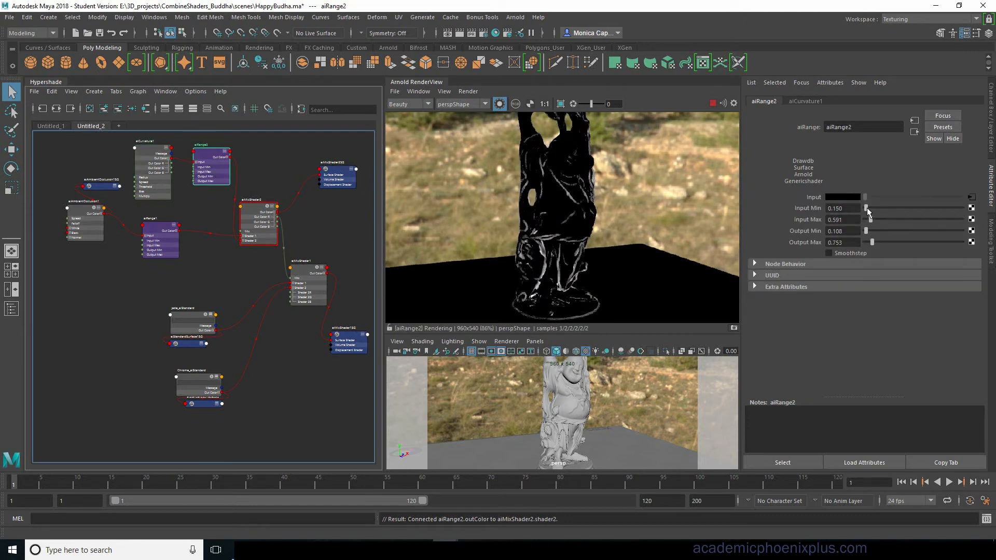
# - Tighten aiRange2's input max to 0.269, briefly comparing with the occlusion range node
pyautogui.moveTo(878, 219); pyautogui.dragTo(872, 219)
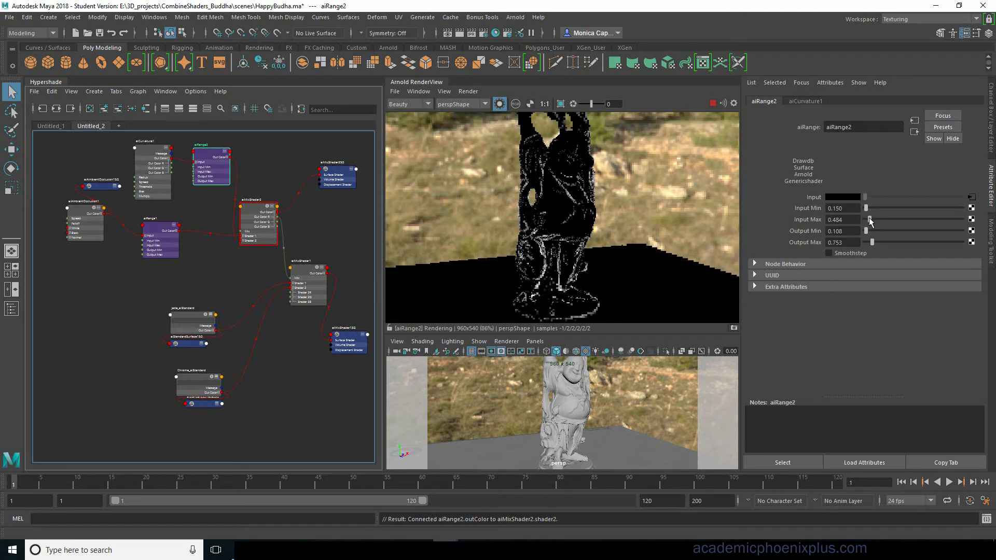
pyautogui.moveTo(870, 219); pyautogui.dragTo(866, 219)
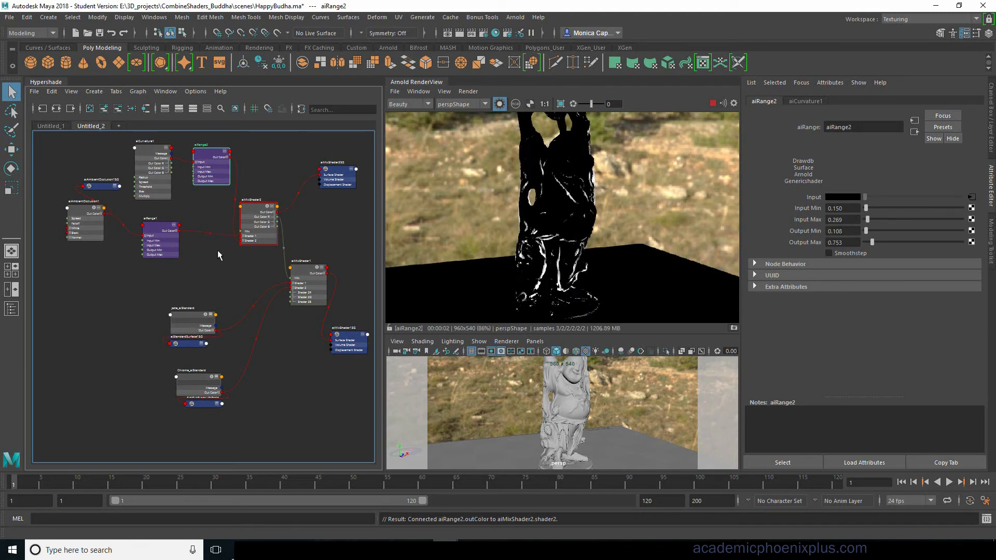
pyautogui.click(160, 240)
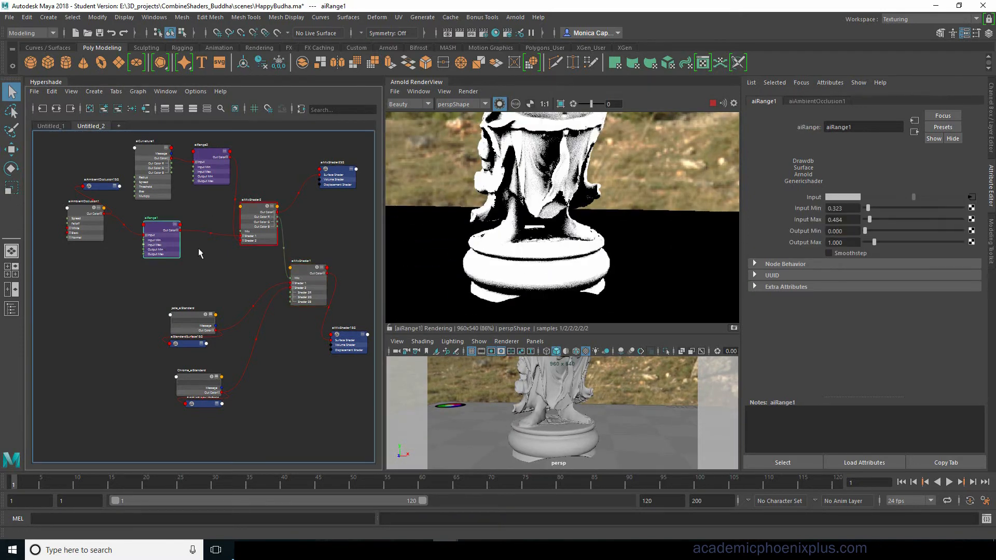
pyautogui.click(210, 155)
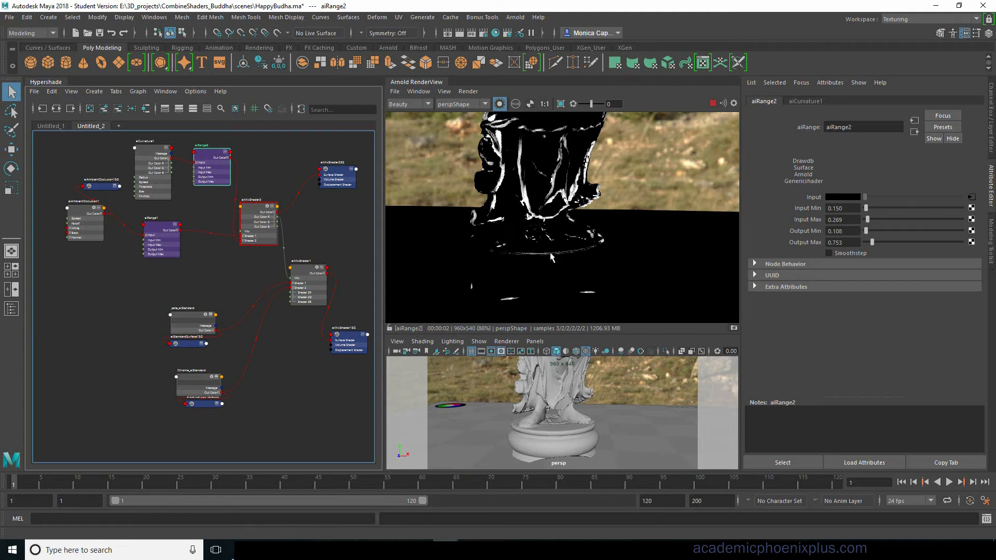
# - Readjust aiRange2's curvature input range to min 0.161 and max 0
pyautogui.click(257, 219)
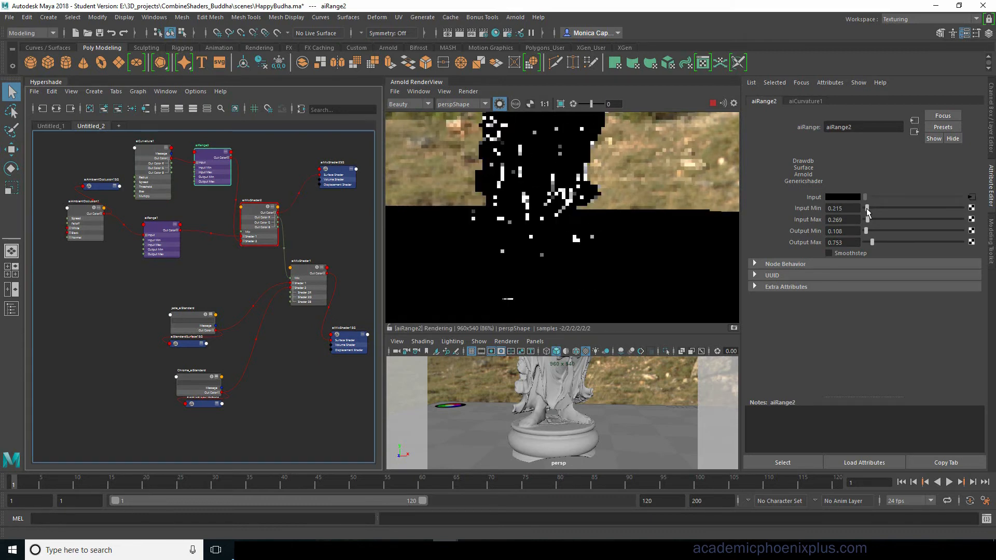
pyautogui.moveTo(865, 207); pyautogui.dragTo(873, 208)
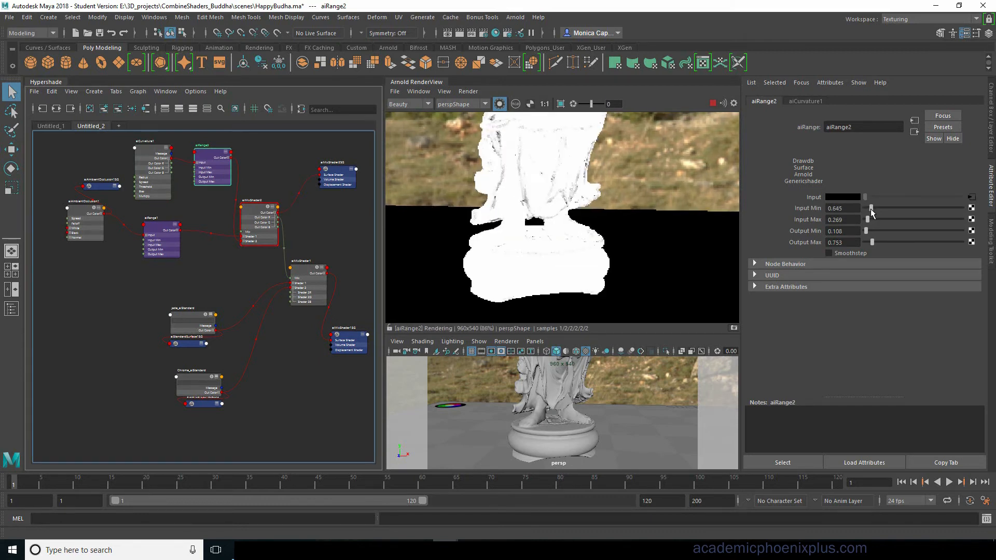
pyautogui.moveTo(871, 218); pyautogui.dragTo(864, 218)
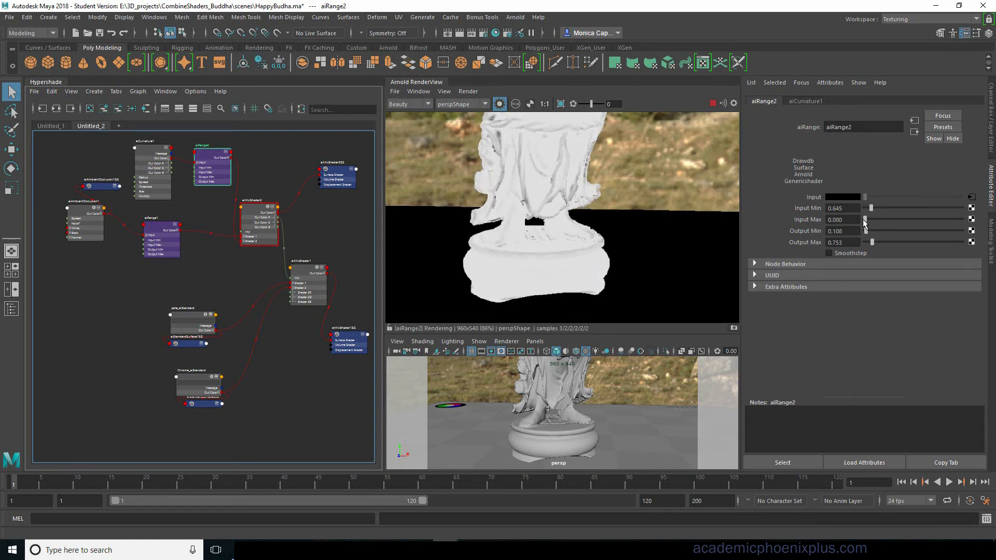
pyautogui.moveTo(880, 207); pyautogui.dragTo(865, 207)
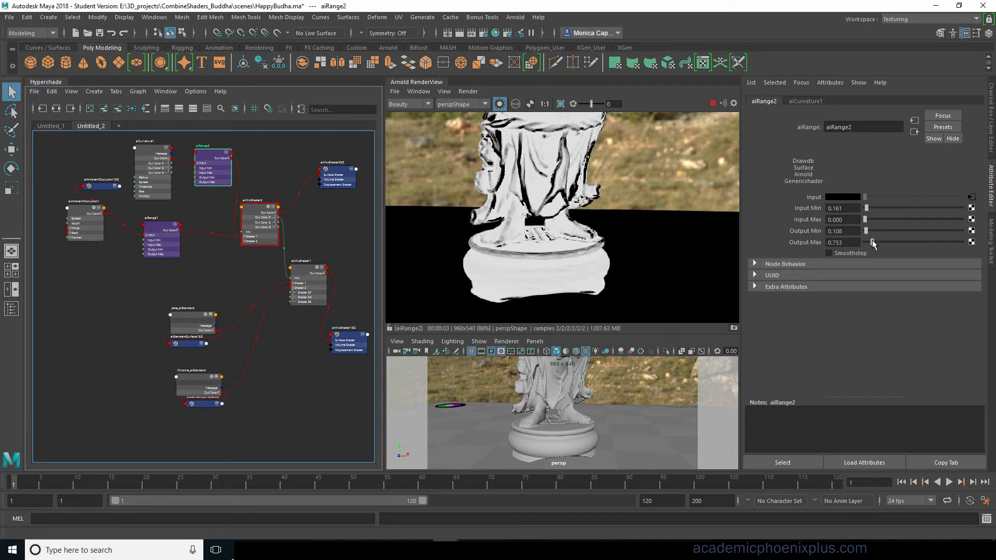
# - Set aiRange2's Output Max to 0.914 and begin saving the scene
pyautogui.moveTo(871, 242); pyautogui.dragTo(876, 242)
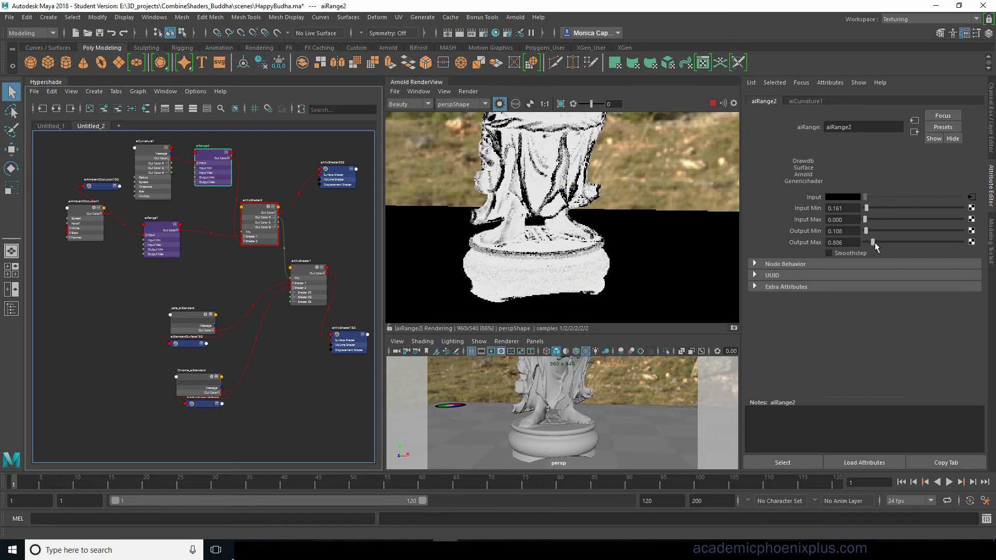
pyautogui.moveTo(876, 241); pyautogui.dragTo(871, 241)
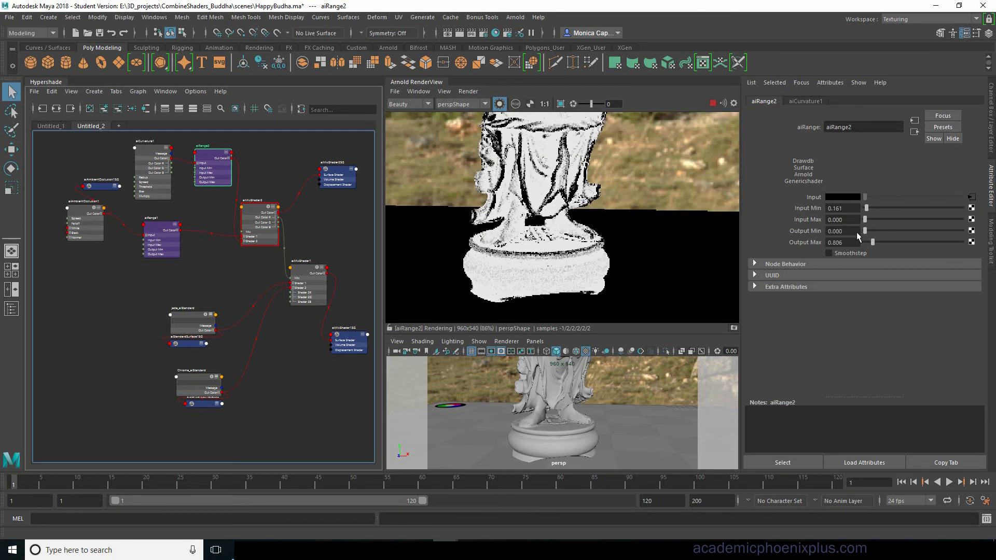
pyautogui.moveTo(871, 242); pyautogui.dragTo(873, 242)
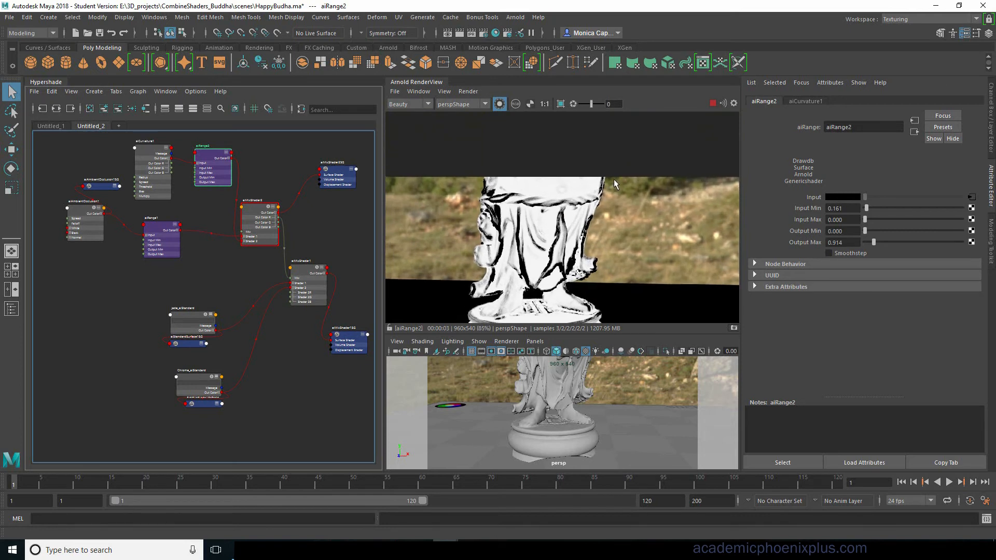
pyautogui.click(543, 104)
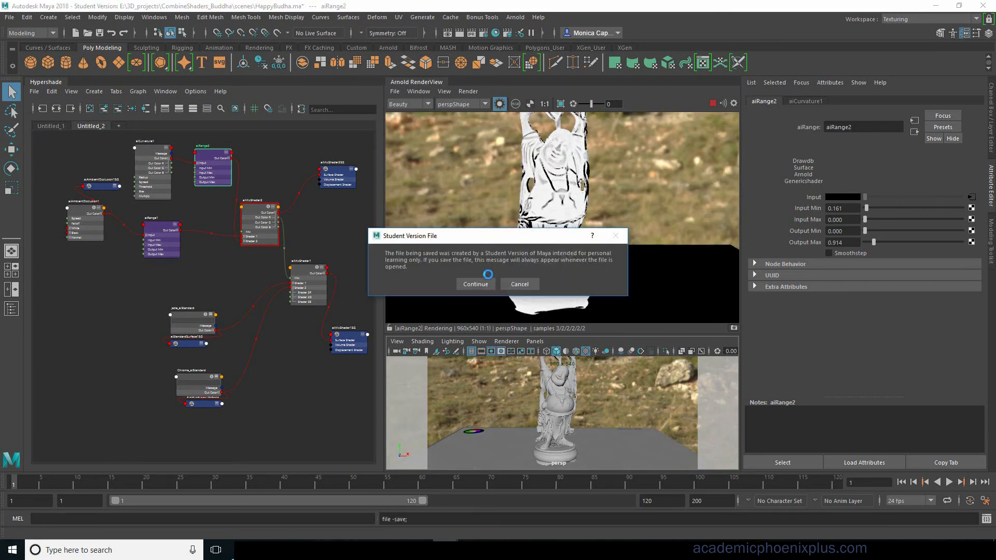
# - Confirm the Student Version warning so HappyBuddha.ma is saved
pyautogui.click(474, 283)
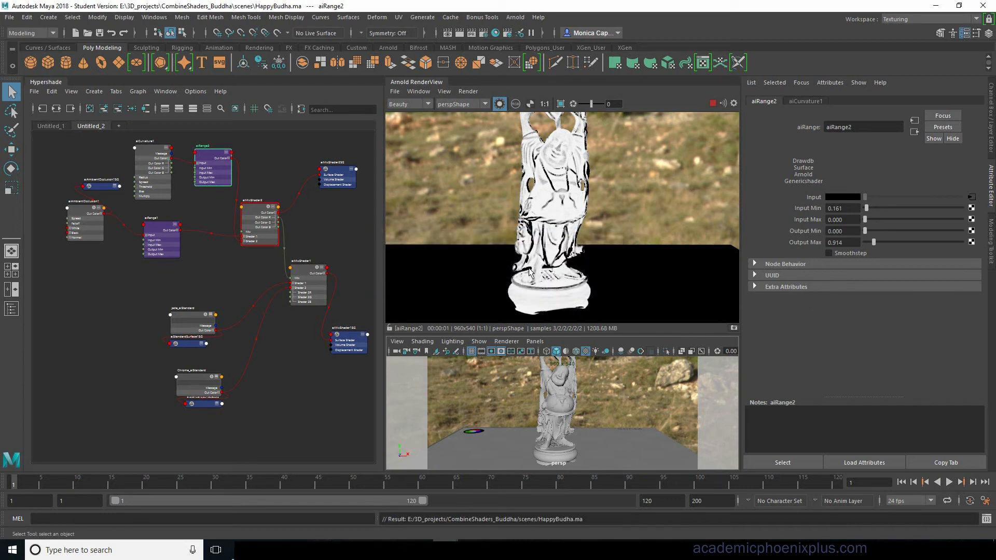
pyautogui.click(257, 225)
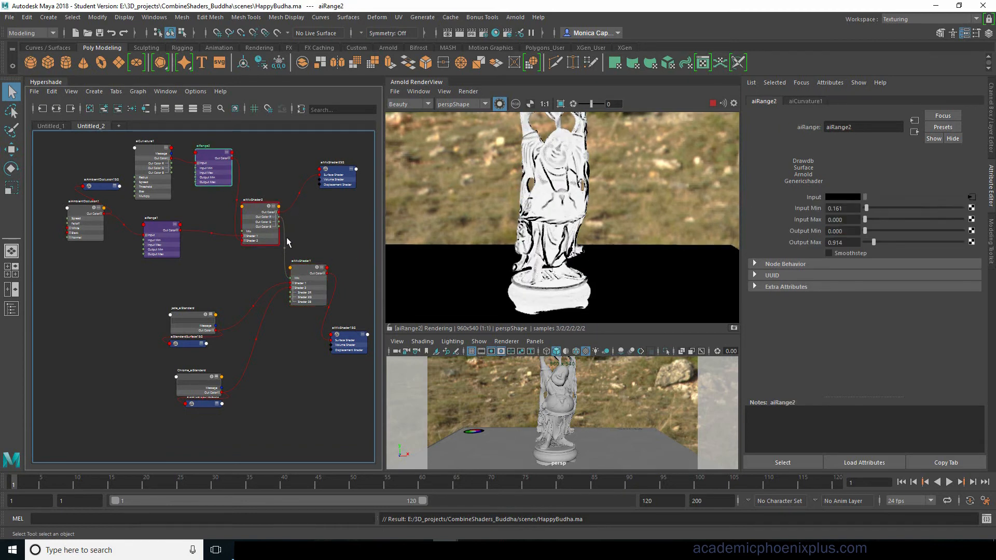
# - Set aiMixShader2's Mix Weight blending the two masks to about 0.76
pyautogui.click(259, 216)
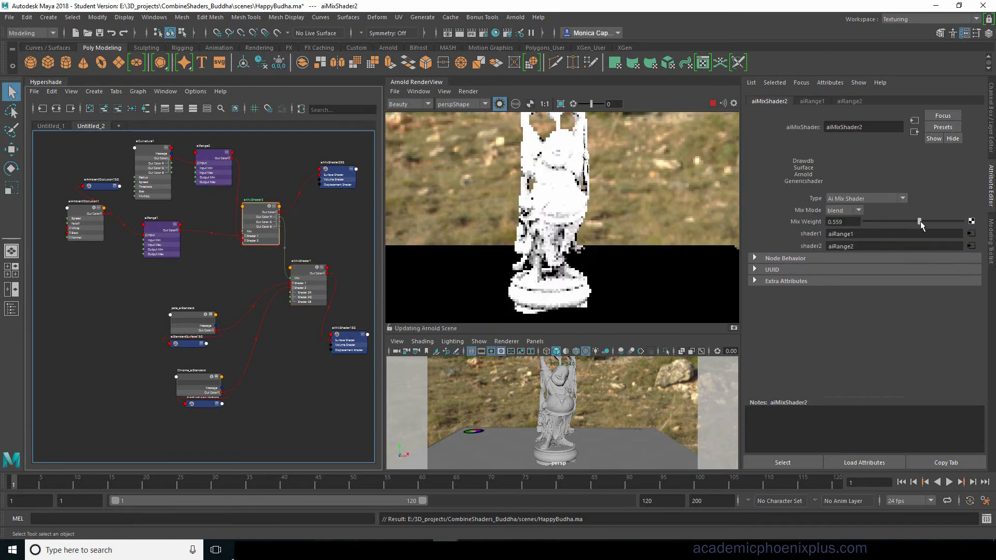
pyautogui.moveTo(918, 222); pyautogui.dragTo(939, 222)
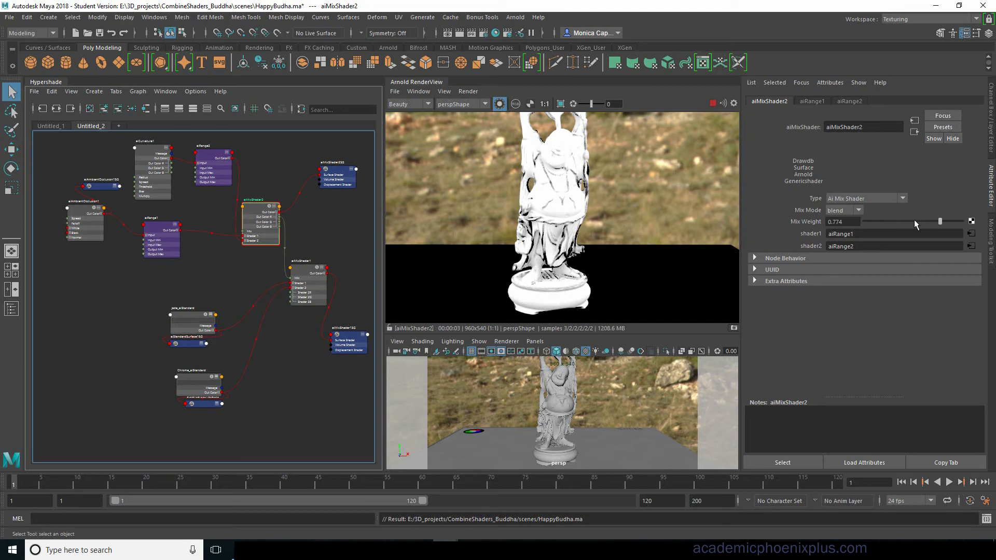
pyautogui.moveTo(940, 222); pyautogui.dragTo(864, 221)
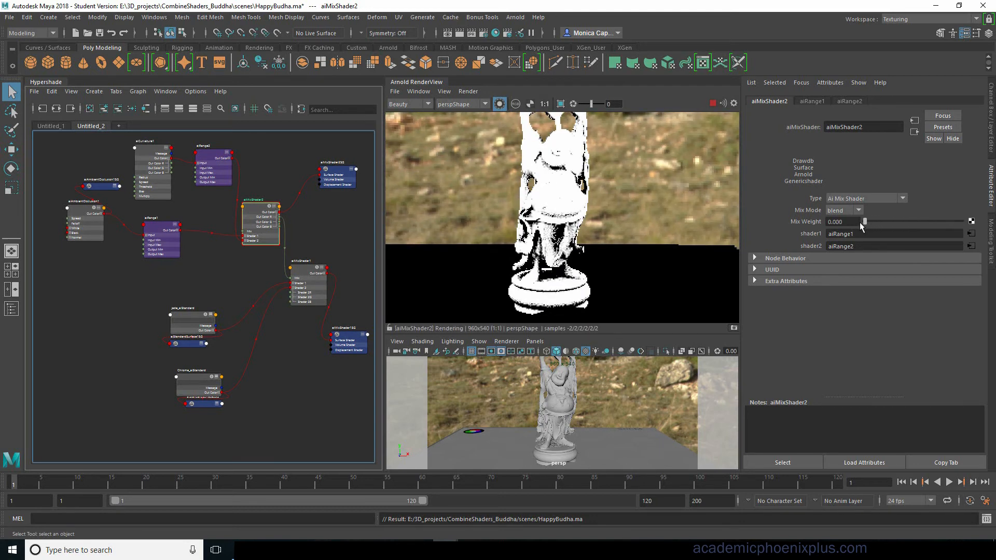
pyautogui.moveTo(865, 221); pyautogui.dragTo(887, 221)
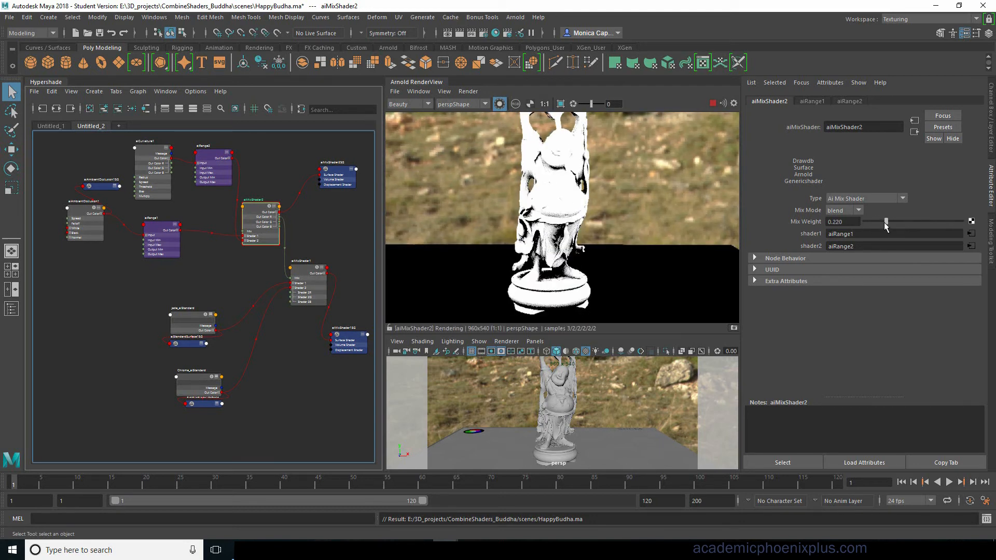
pyautogui.moveTo(886, 221); pyautogui.dragTo(910, 222)
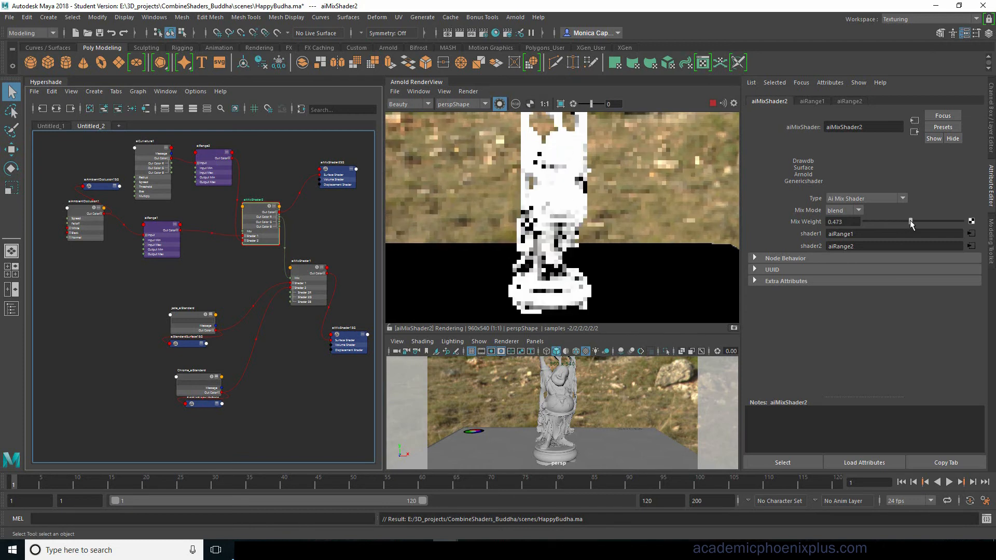
pyautogui.moveTo(910, 221); pyautogui.dragTo(923, 221)
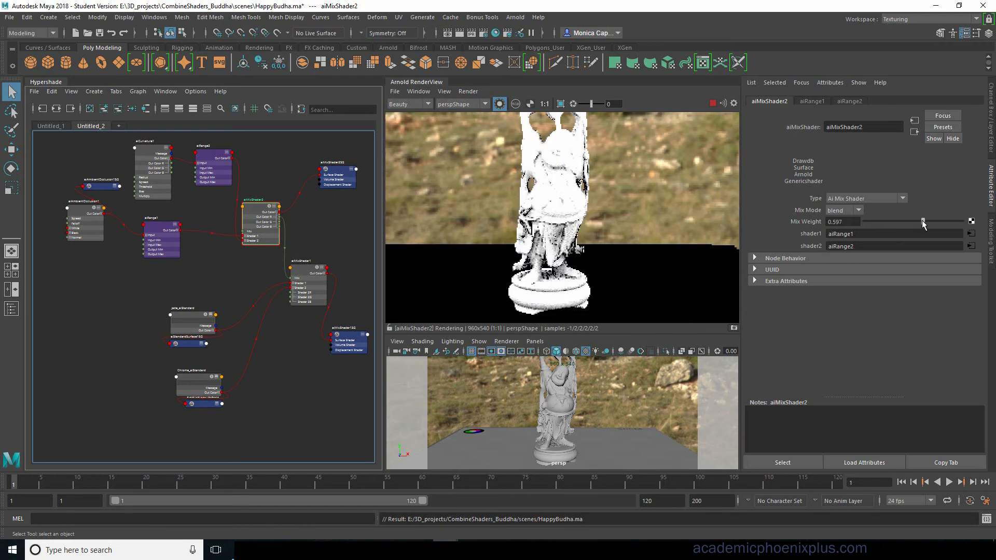
pyautogui.moveTo(923, 223); pyautogui.dragTo(938, 223)
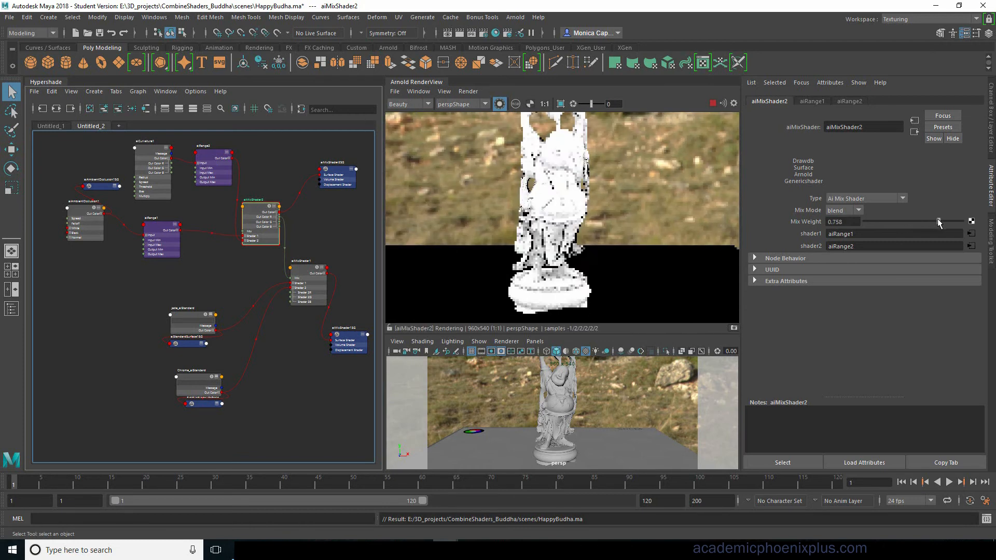
pyautogui.moveTo(945, 221); pyautogui.dragTo(932, 221)
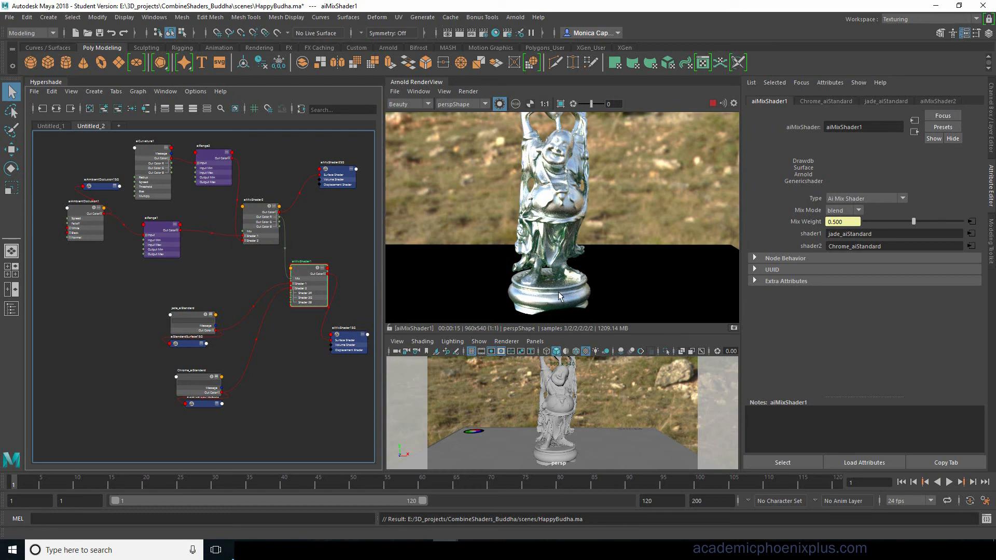
pyautogui.moveTo(568, 273)
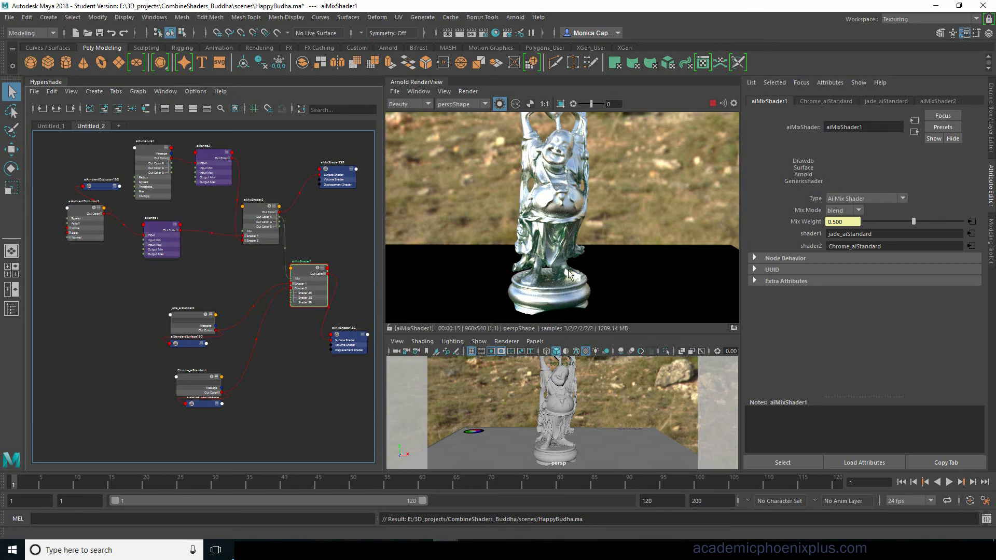
pyautogui.moveTo(564, 320)
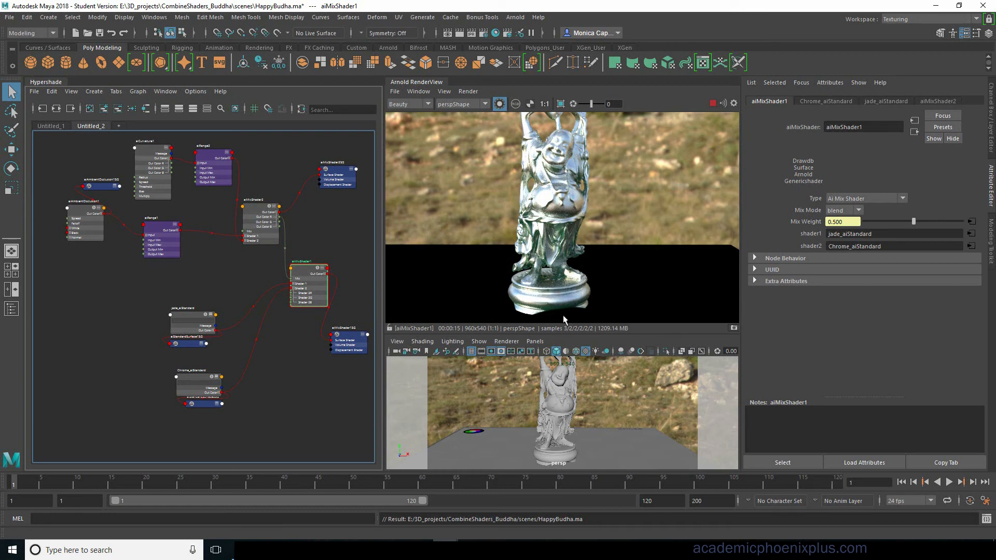
# - Connect Chrome_aiStandard to aiMixShader1 shader1 and jade_aiStandard to shader2
pyautogui.click(201, 408)
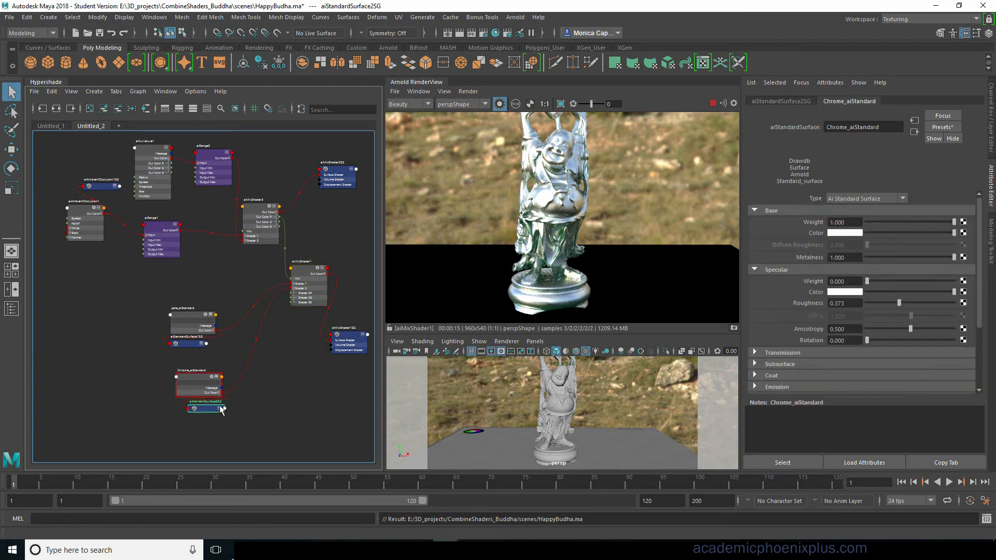
pyautogui.moveTo(211, 393); pyautogui.dragTo(293, 290)
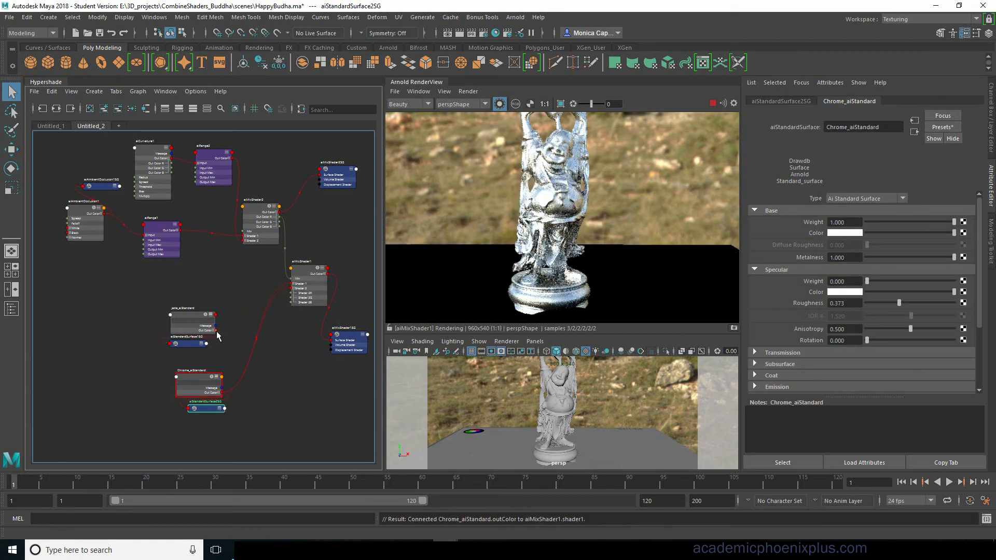
pyautogui.moveTo(214, 334); pyautogui.dragTo(292, 292)
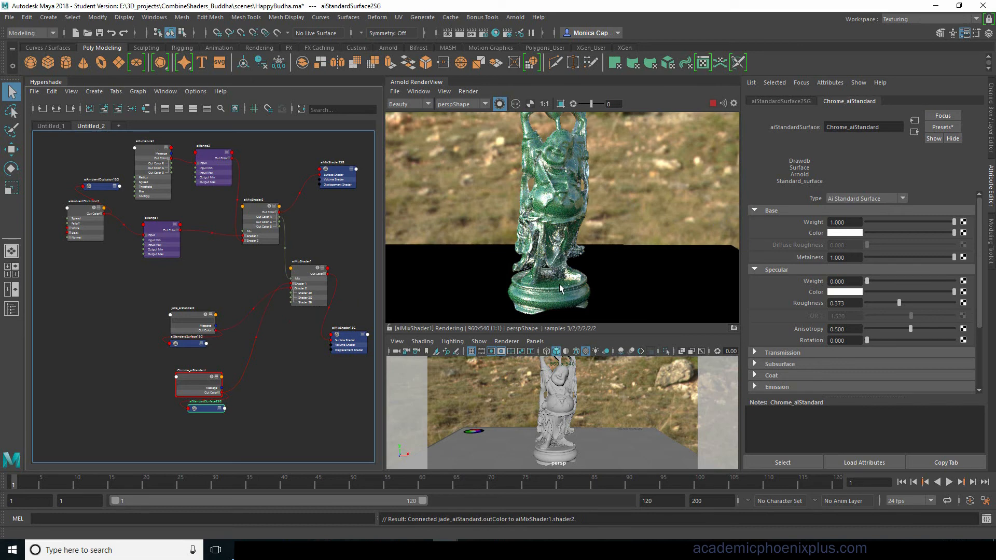
pyautogui.moveTo(562, 219)
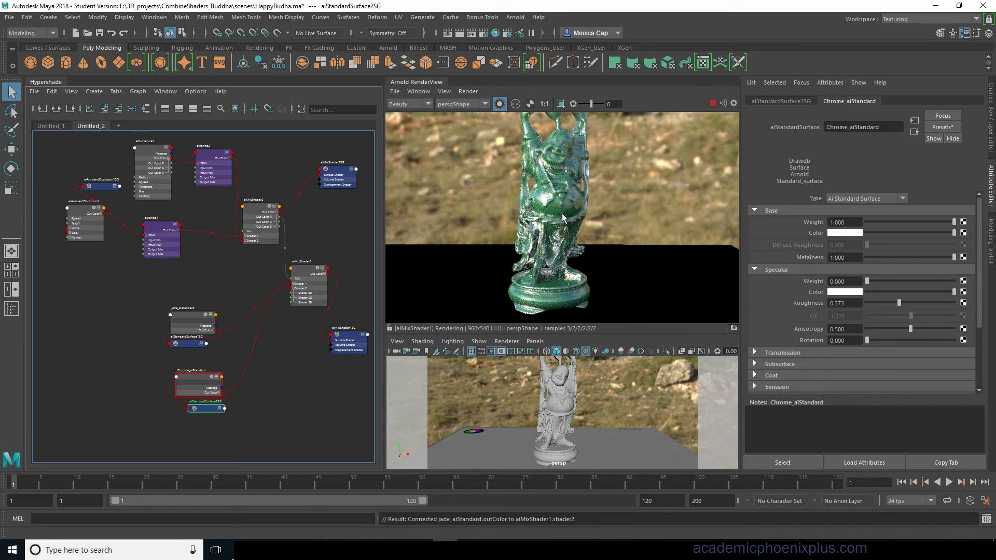
pyautogui.moveTo(552, 286)
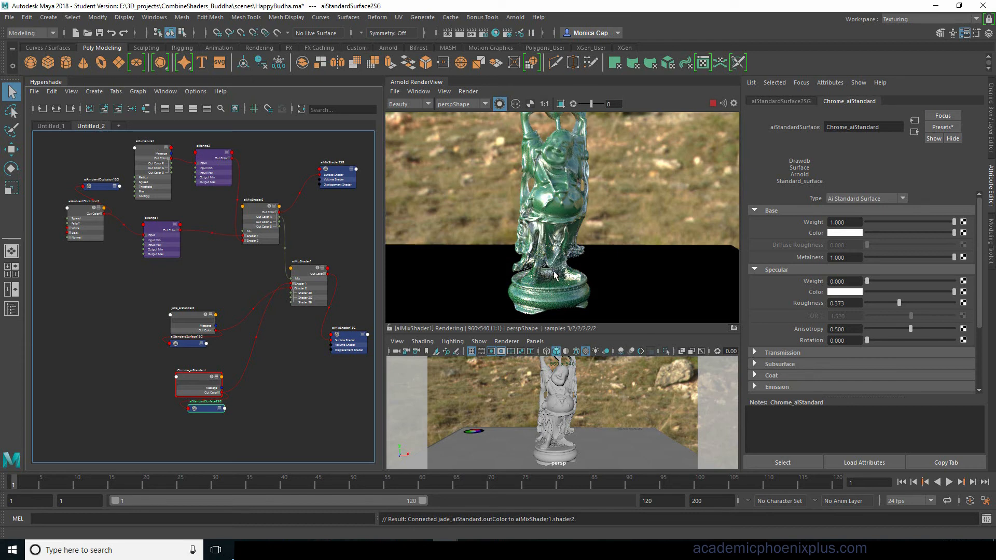
pyautogui.moveTo(563, 233)
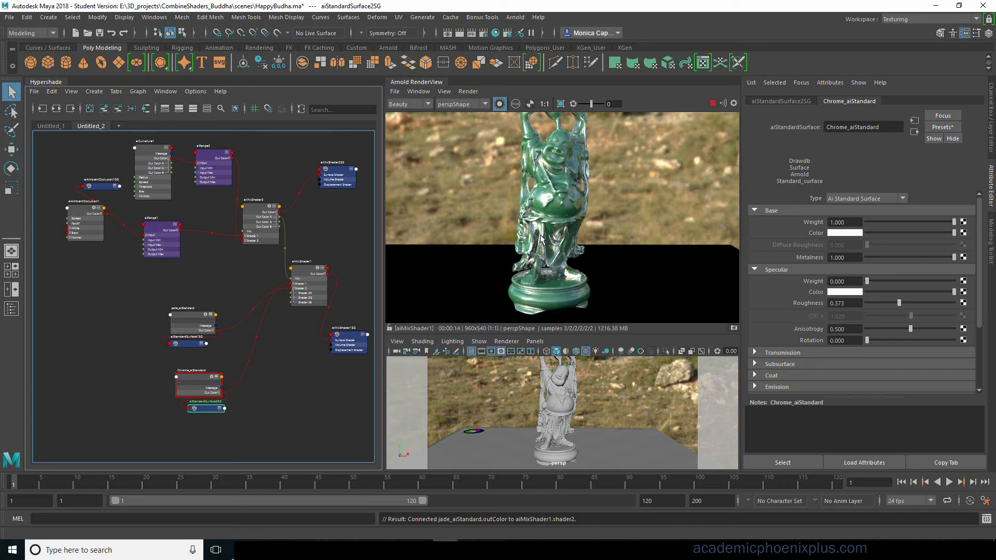
pyautogui.moveTo(575, 263)
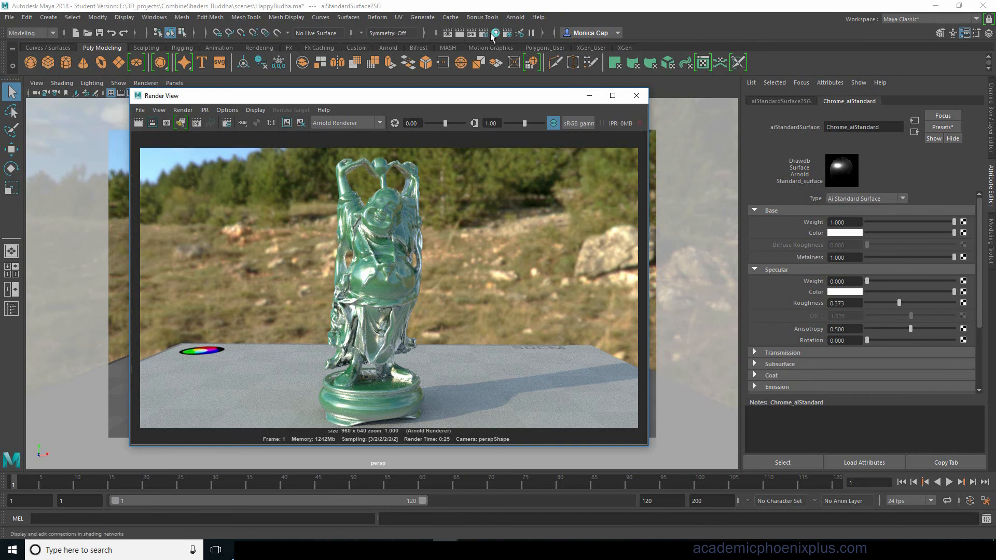
# - Check the Image Size in Render Settings, then close the dialog
pyautogui.click(481, 32)
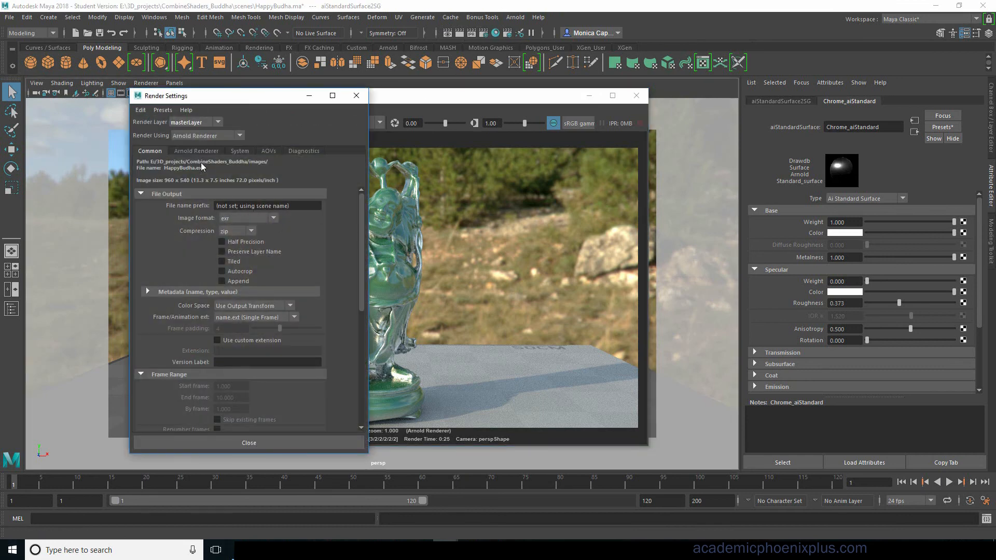
pyautogui.scroll(-3)
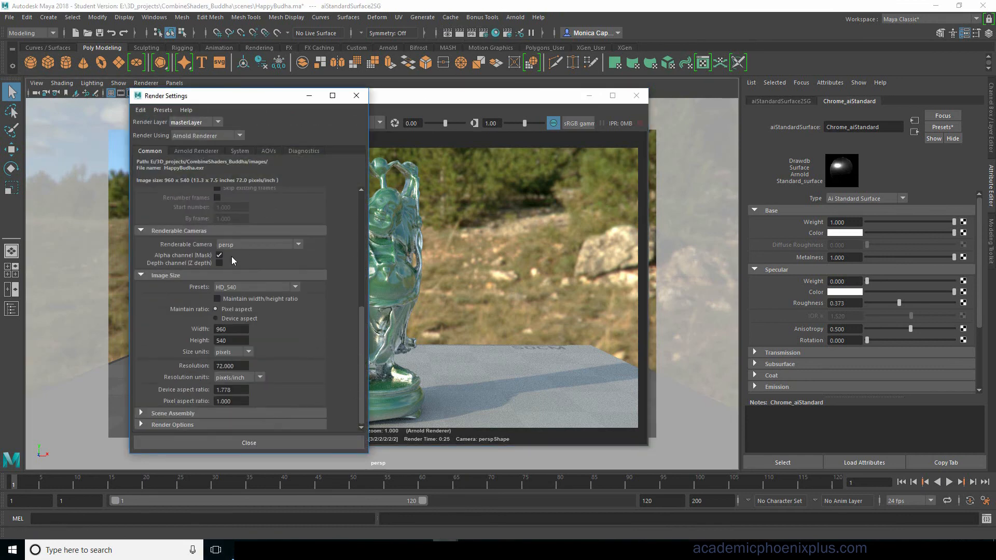
pyautogui.click(256, 286)
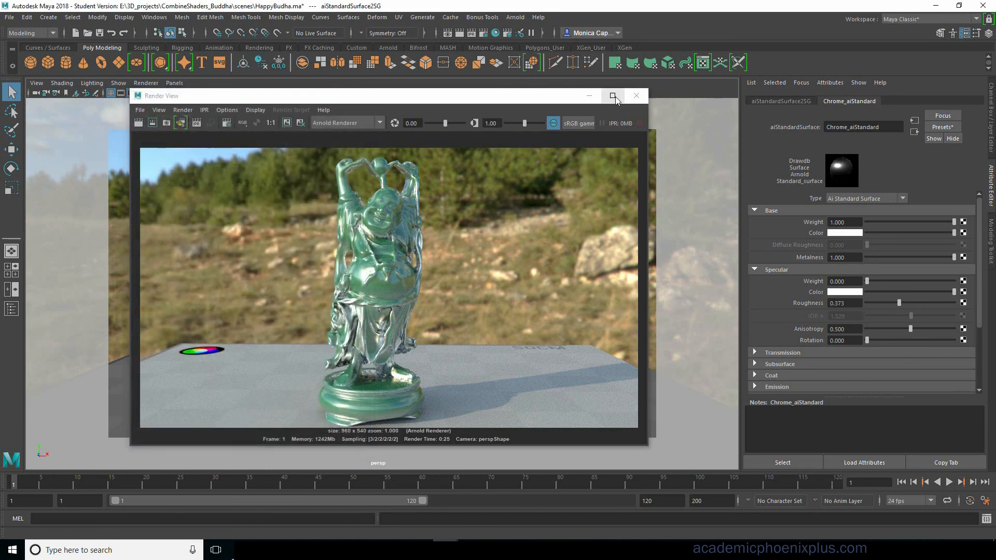
# - Maximize the Render View window to fill the screen
pyautogui.click(613, 96)
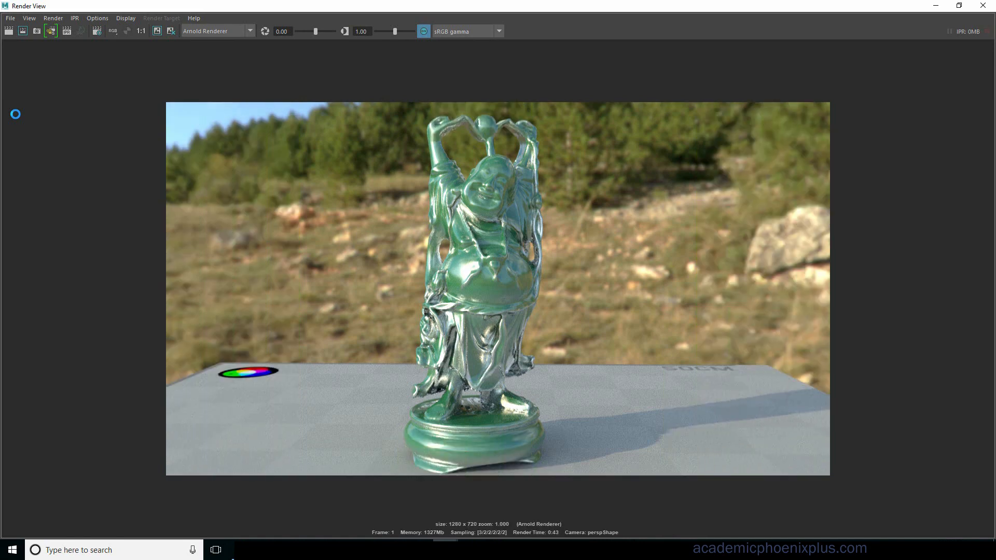
pyautogui.moveTo(681, 373)
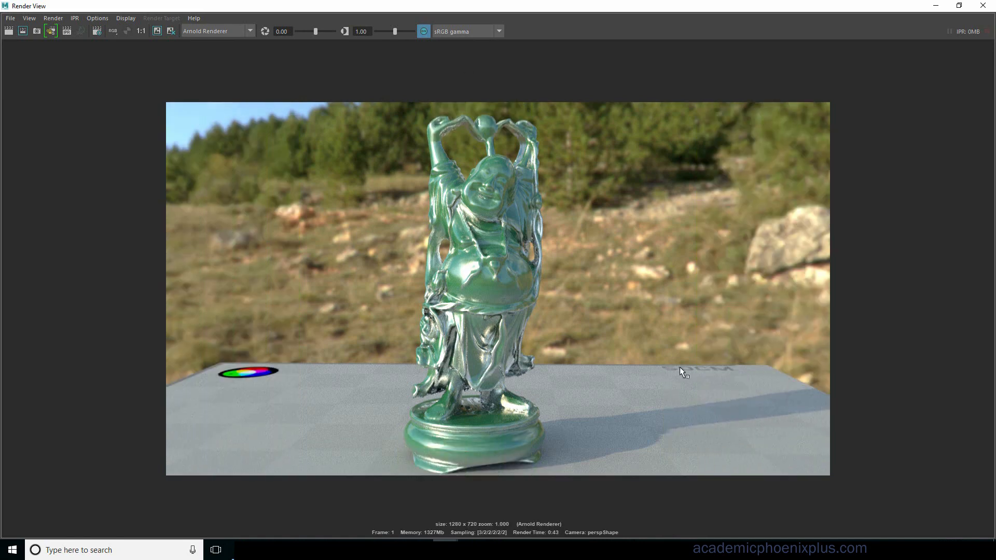